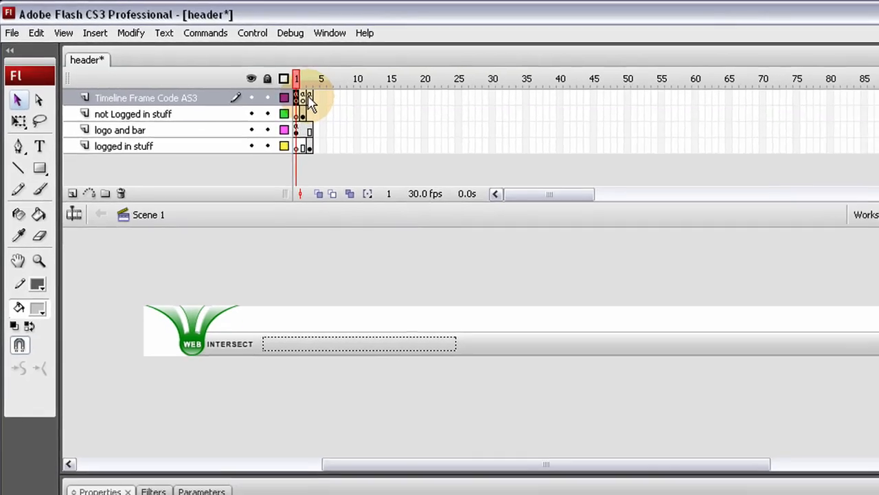
Compare header frame 3 (profile/log-out buttons) with frame 2 (Email/Password login form).
click(286, 73)
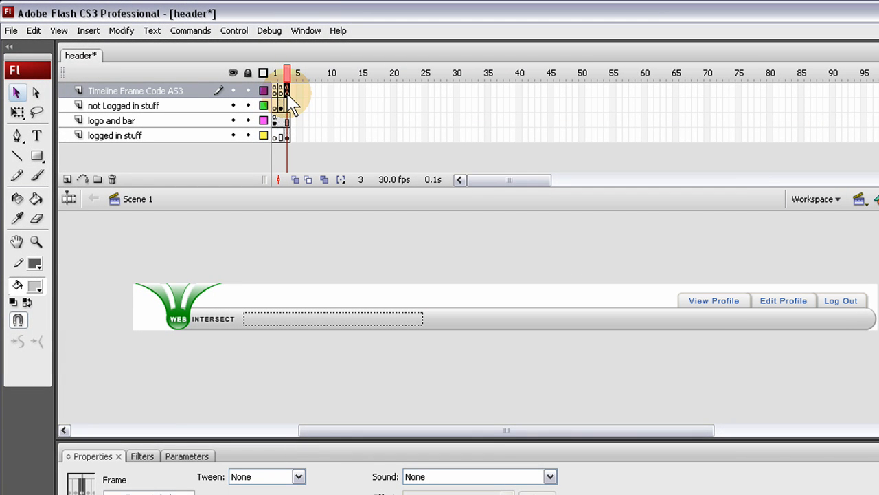
click(276, 73)
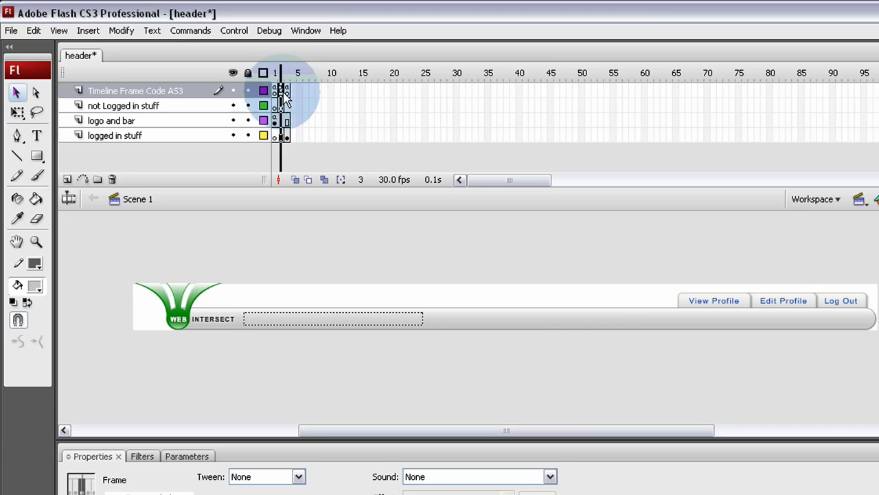
click(276, 72)
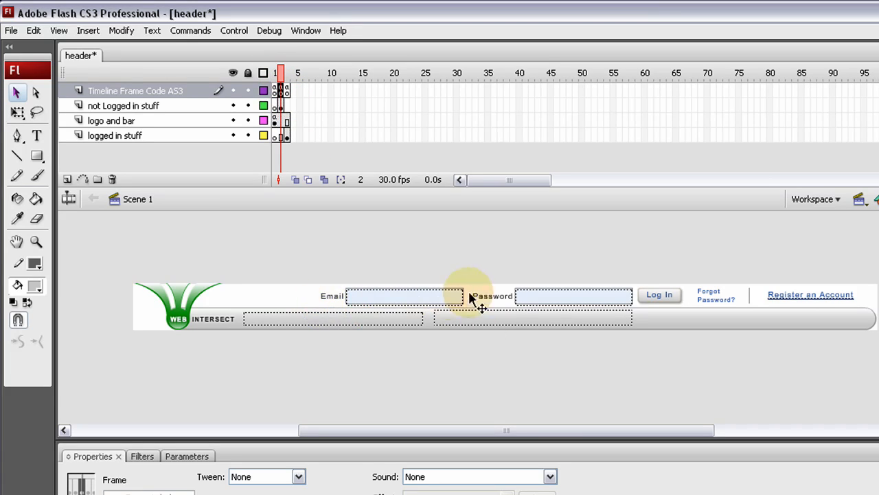
click(287, 72)
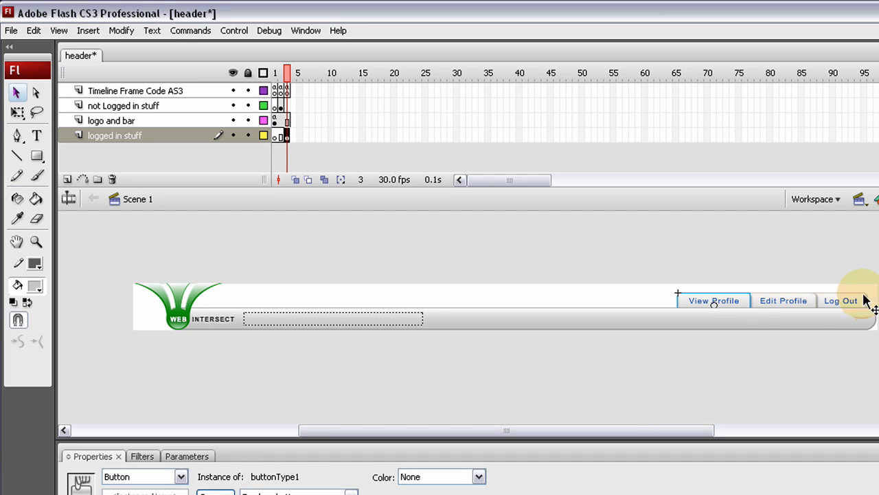
mouse_move(755, 261)
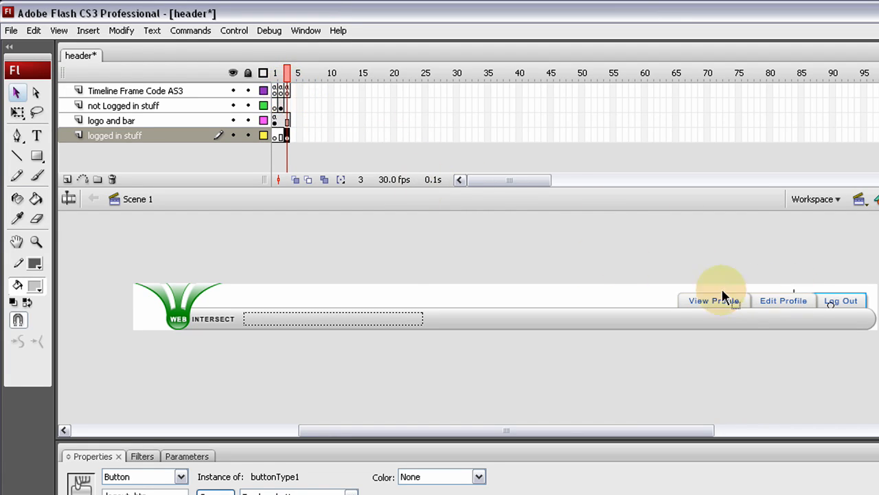
click(287, 90)
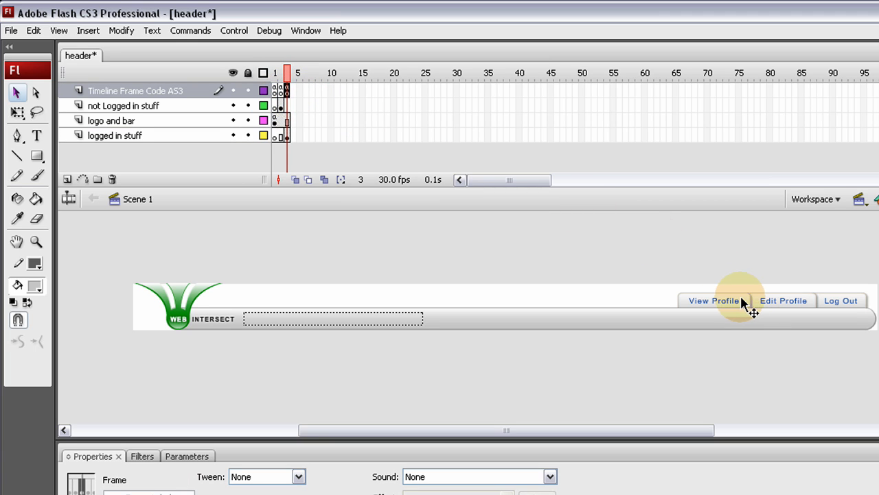
mouse_move(745, 306)
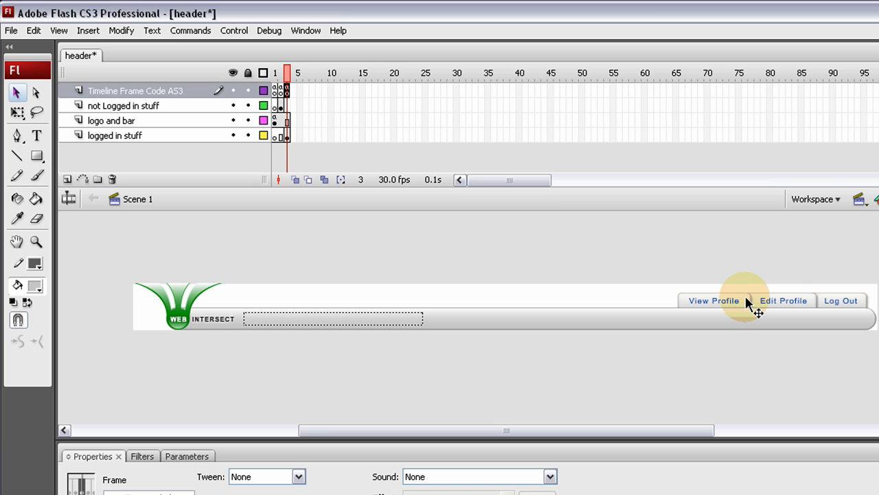
mouse_move(817, 306)
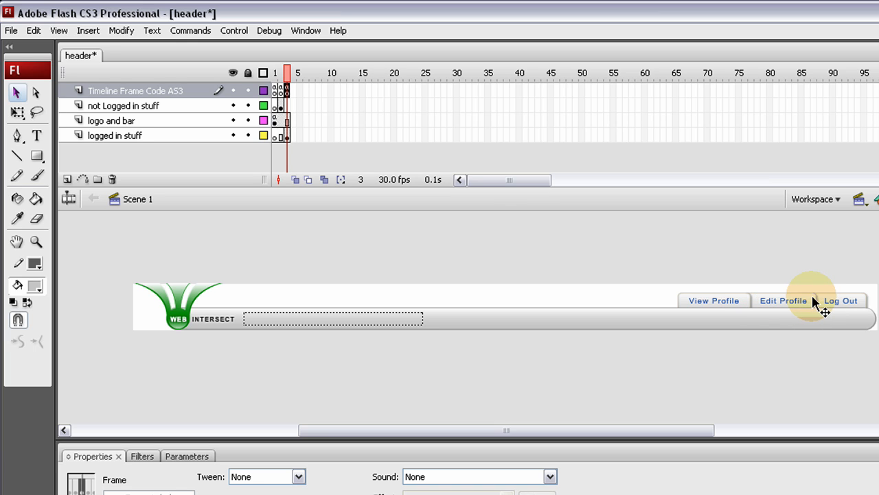
mouse_move(412, 113)
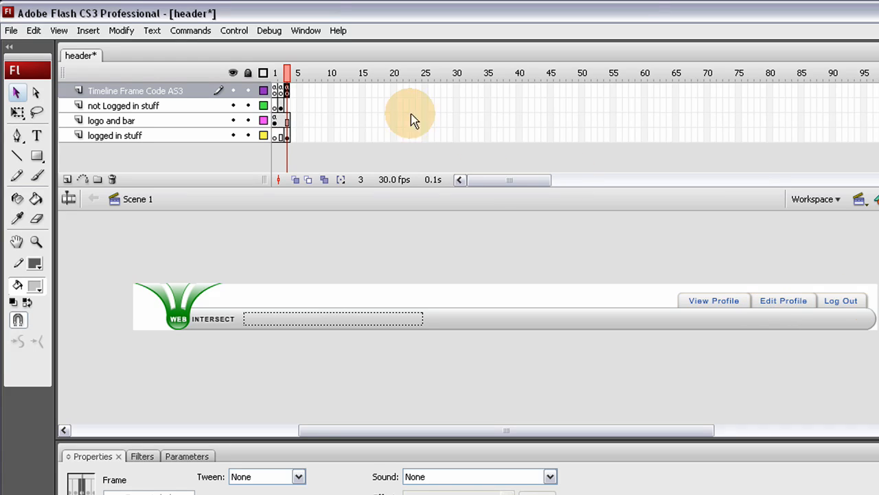
mouse_move(867, 303)
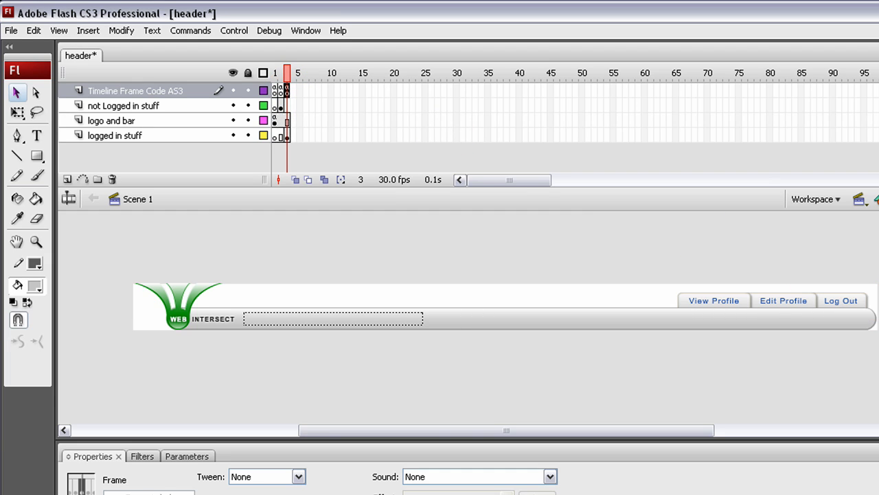
mouse_move(656, 216)
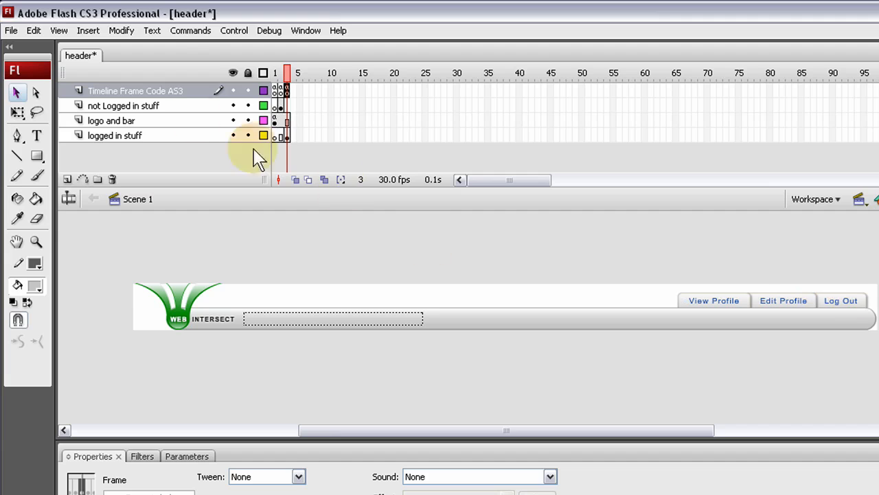
mouse_move(422, 178)
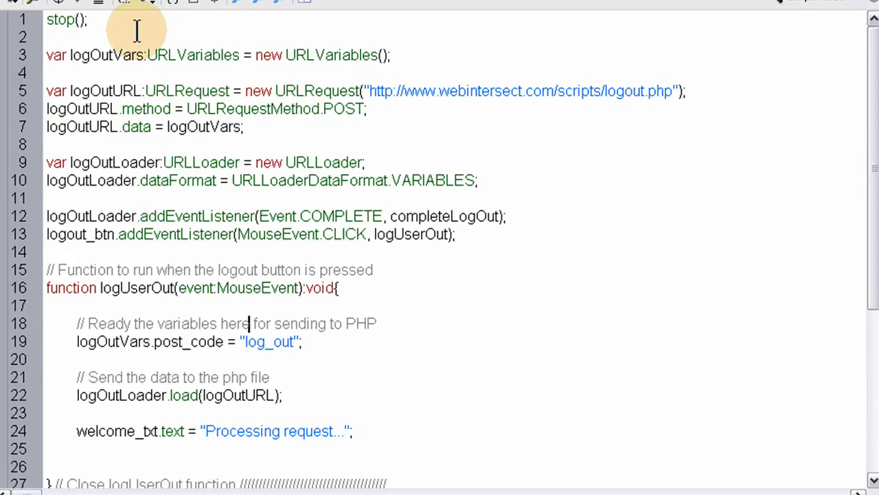
mouse_move(110, 36)
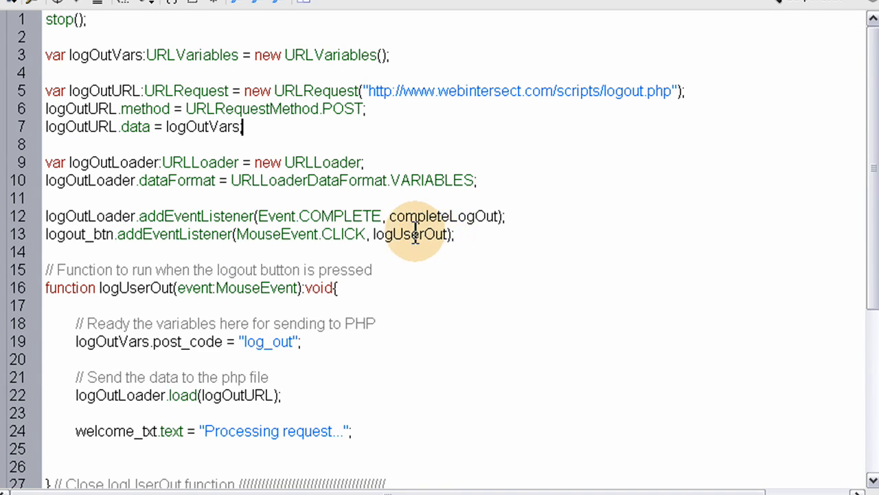
mouse_move(412, 210)
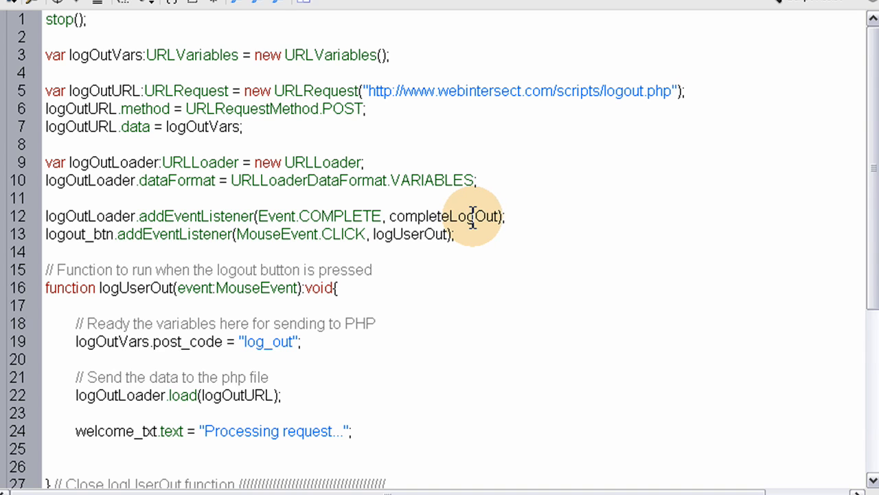
Review the completeLogOut listener code and highlight the logUserOut function posting to logout.php.
click(242, 127)
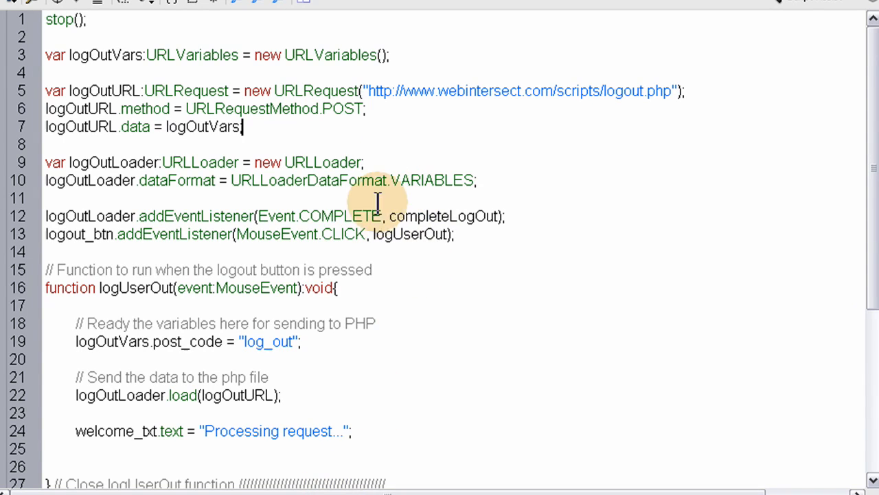
scroll(down, 3)
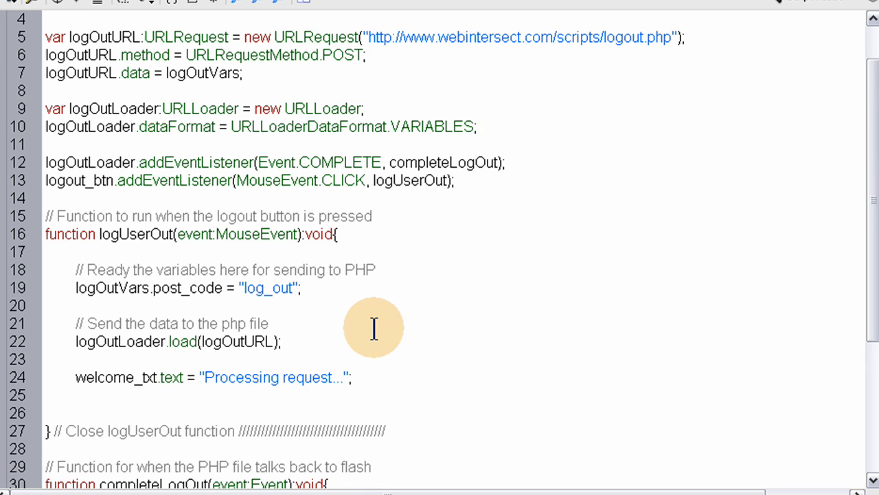
scroll(up, 3)
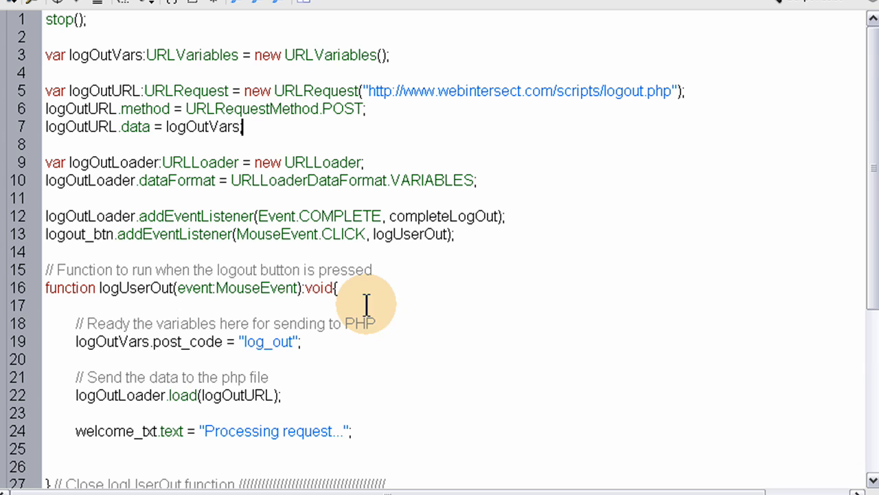
mouse_move(118, 234)
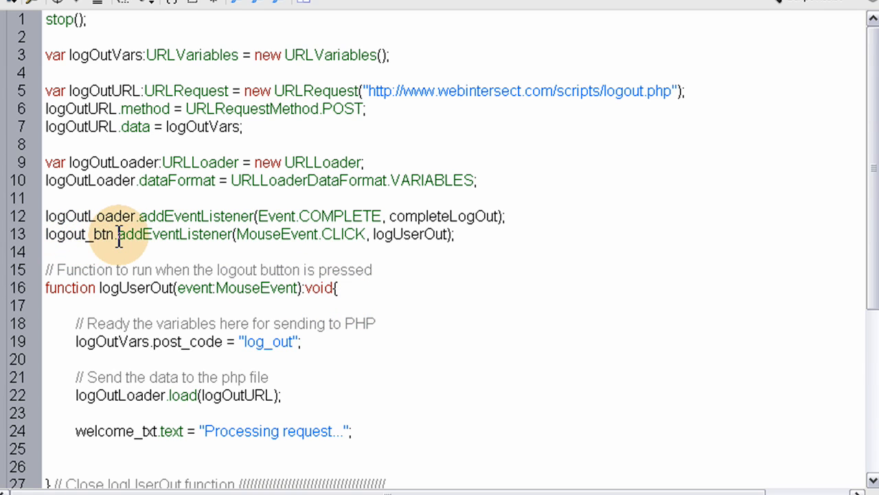
mouse_move(85, 233)
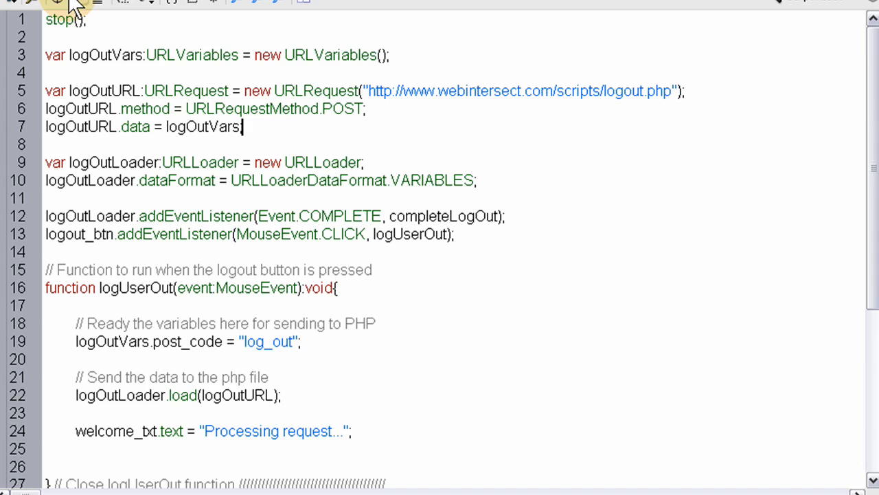
mouse_move(124, 239)
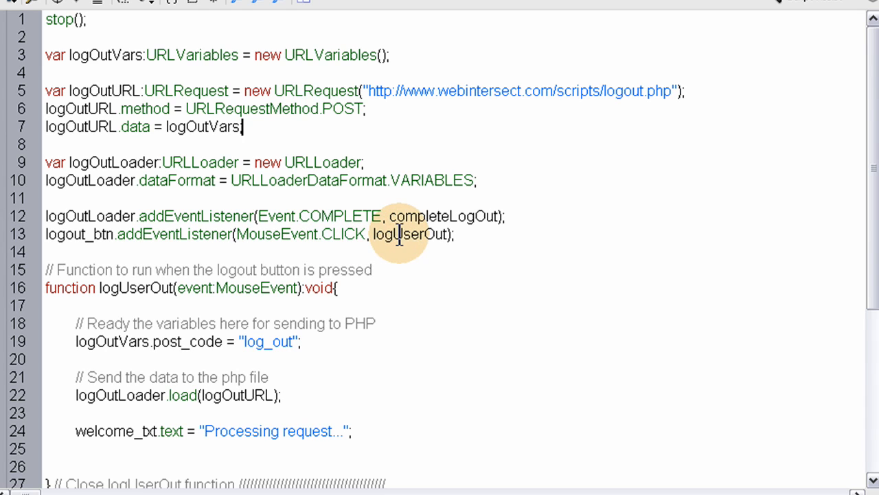
double_click(412, 234)
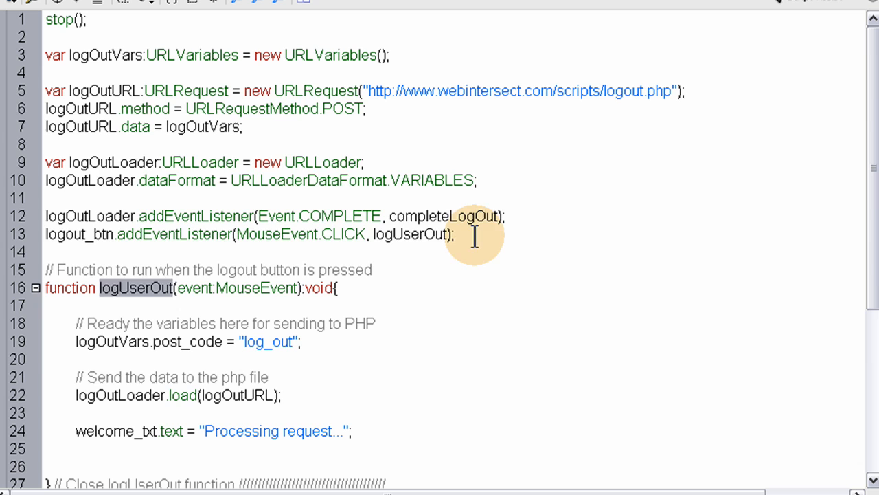
drag(45, 55, 455, 233)
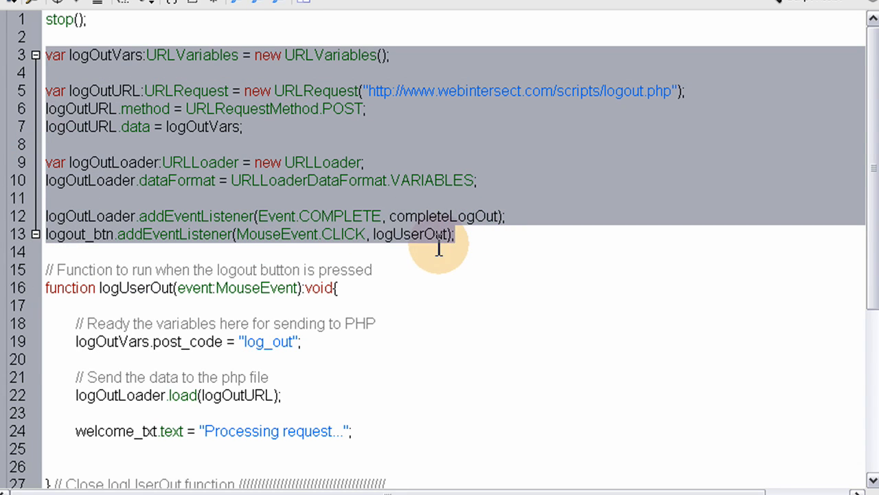
scroll(down, 3)
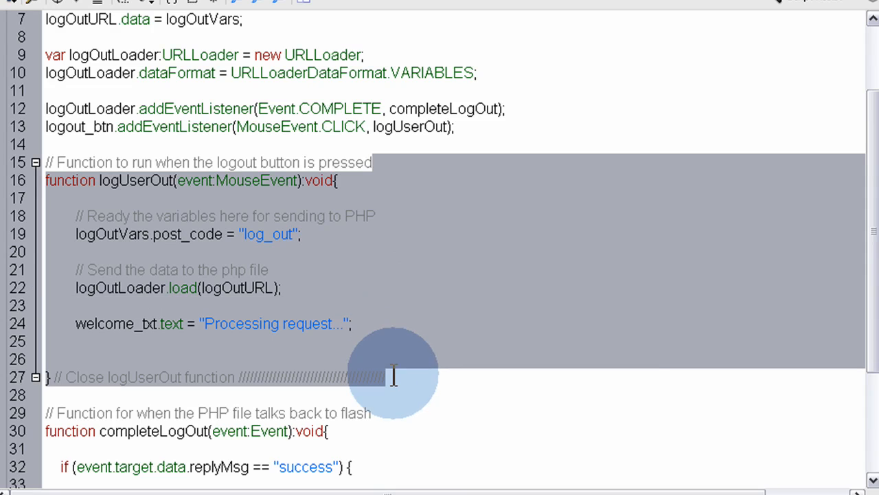
scroll(down, 3)
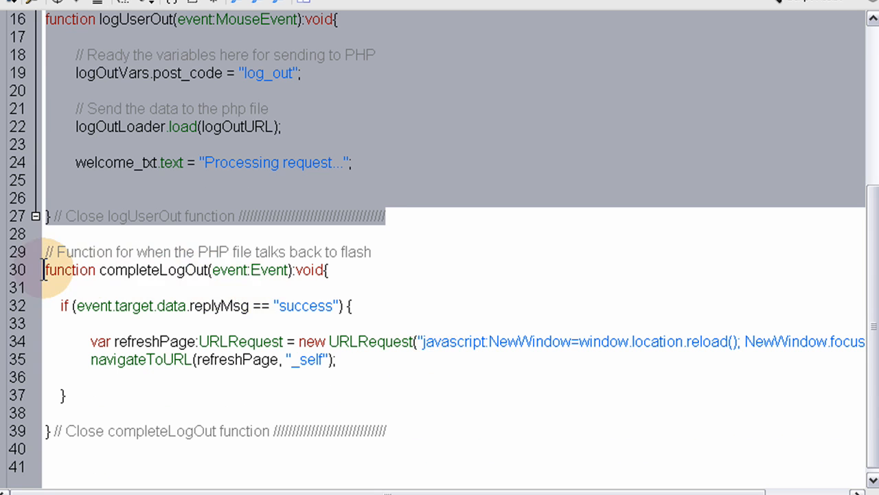
scroll(up, 3)
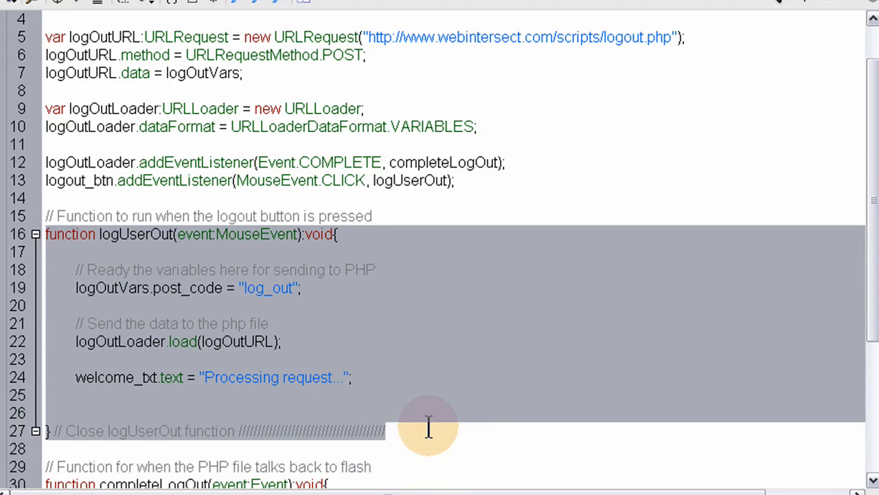
scroll(down, 3)
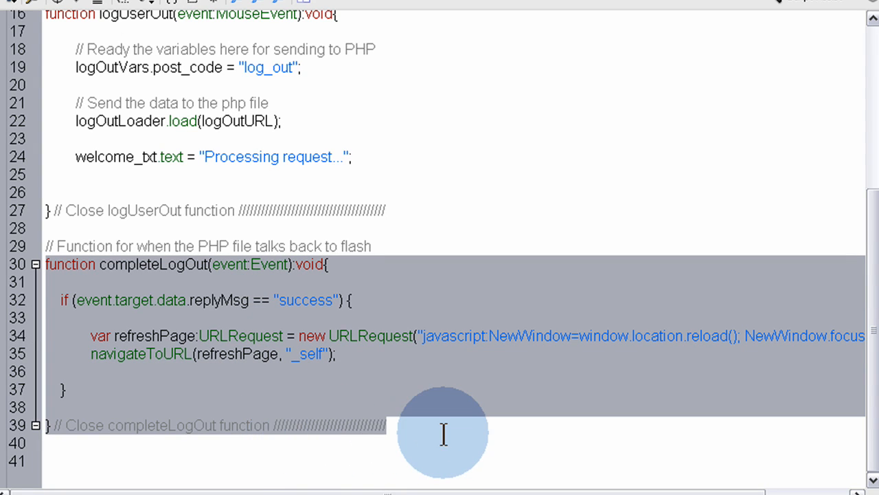
scroll(up, 3)
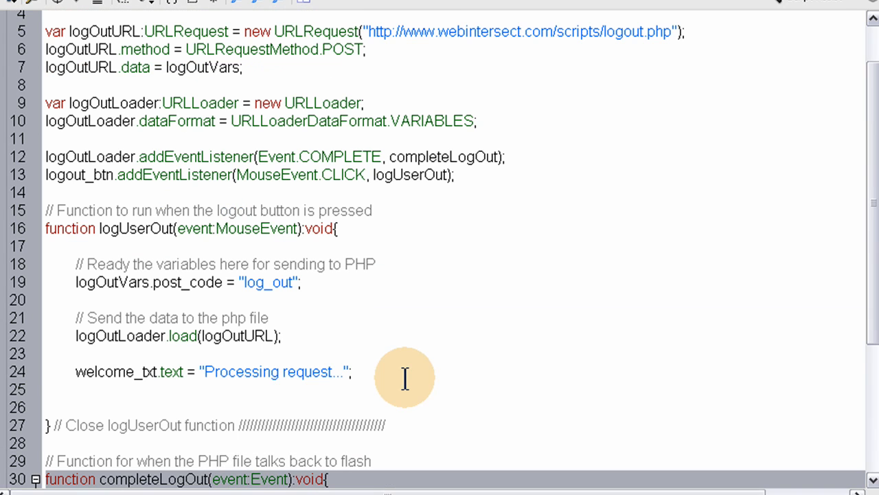
scroll(down, 3)
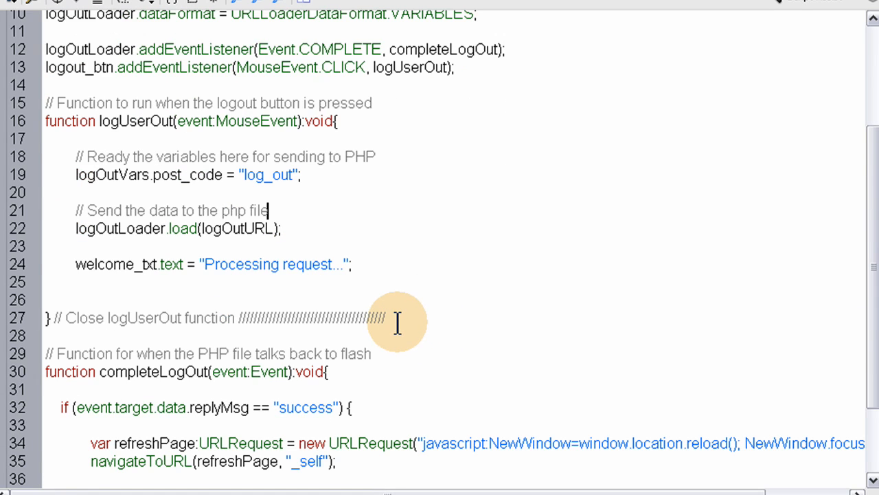
scroll(up, 3)
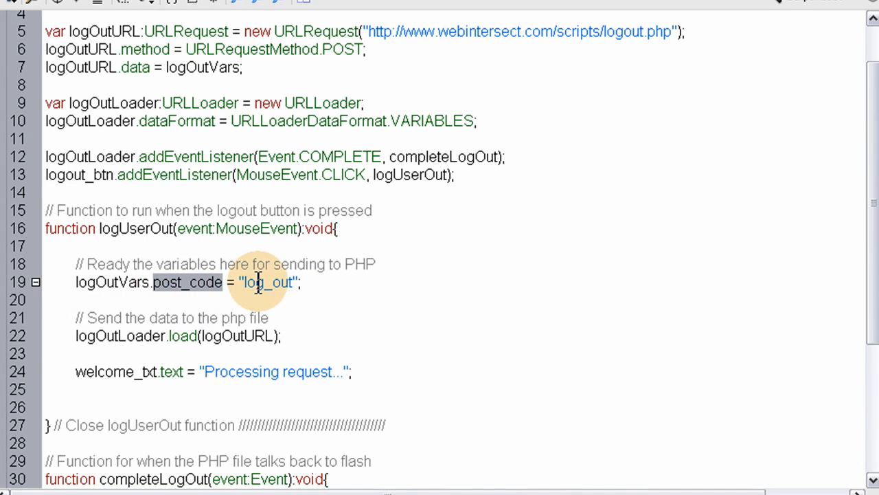
double_click(266, 282)
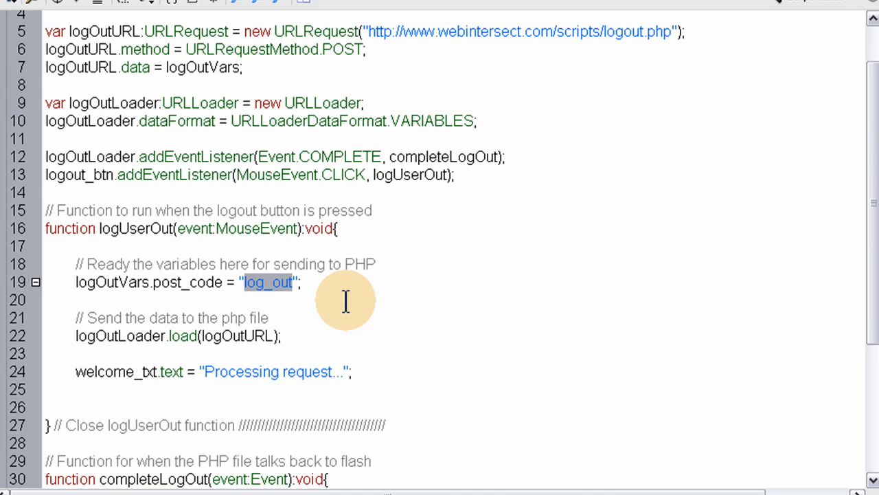
mouse_move(216, 335)
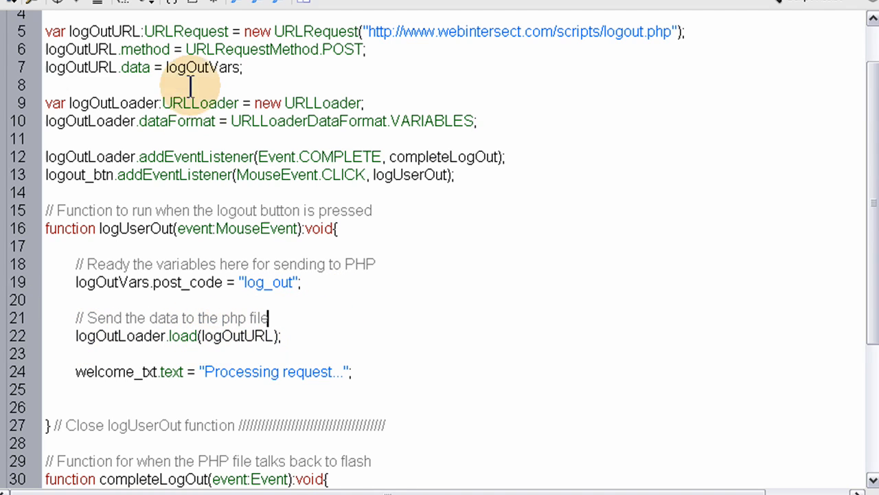
mouse_move(318, 323)
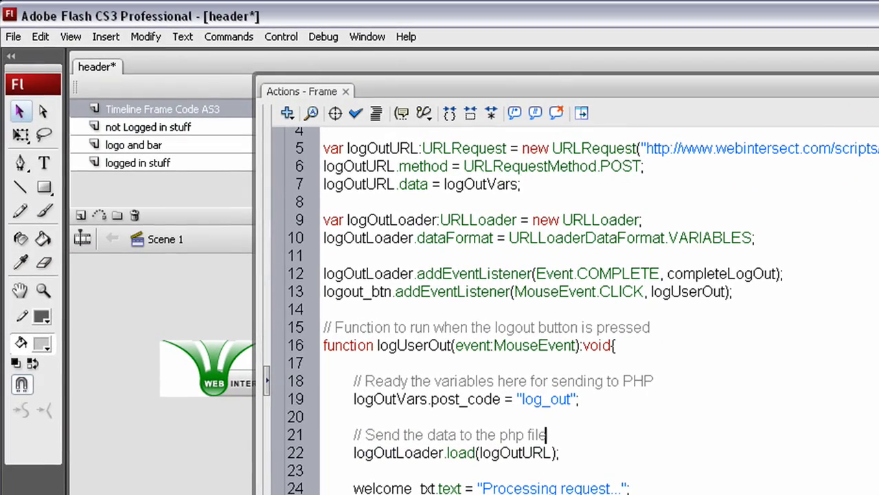
click(346, 91)
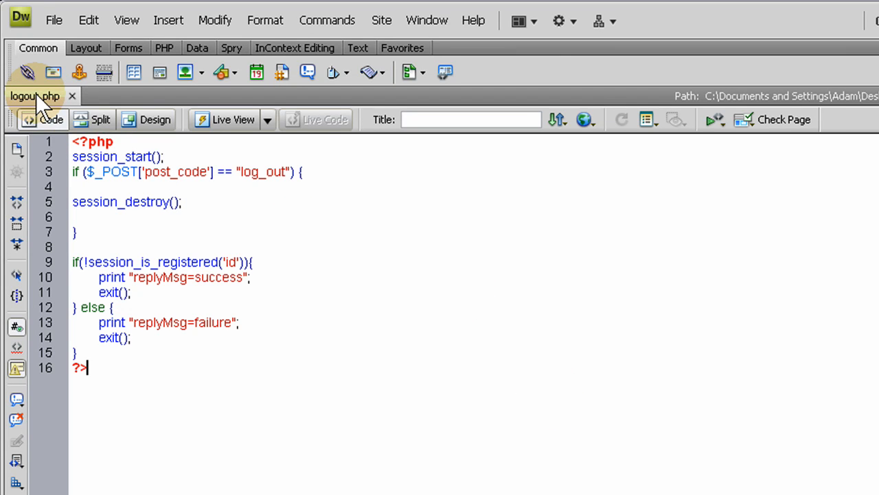
mouse_move(53, 20)
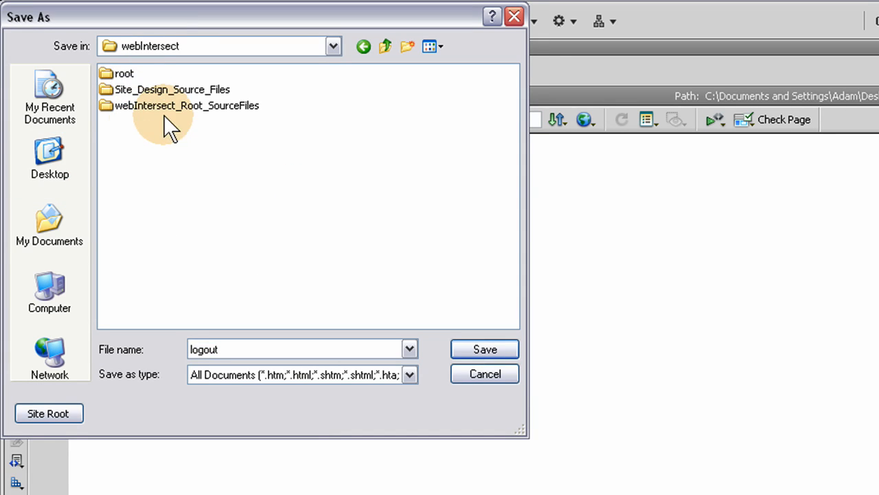
Save the script as logout in root/scripts, accepting the Update Links prompt.
double_click(124, 73)
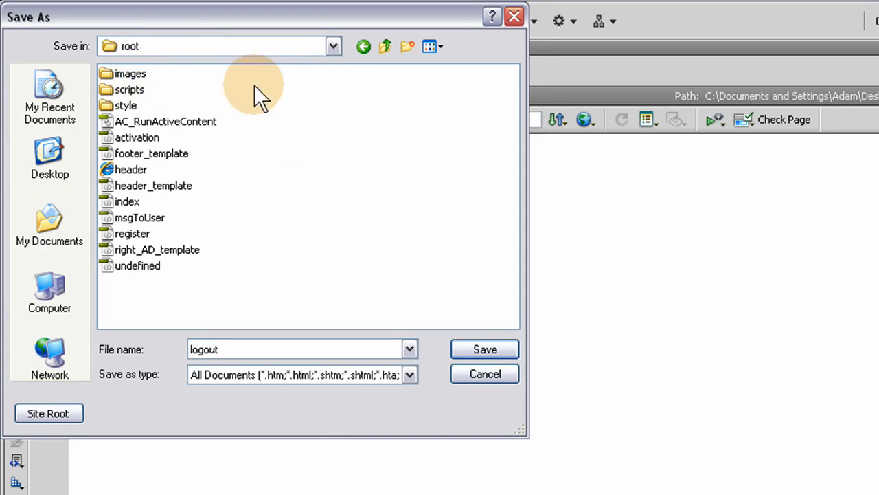
double_click(130, 89)
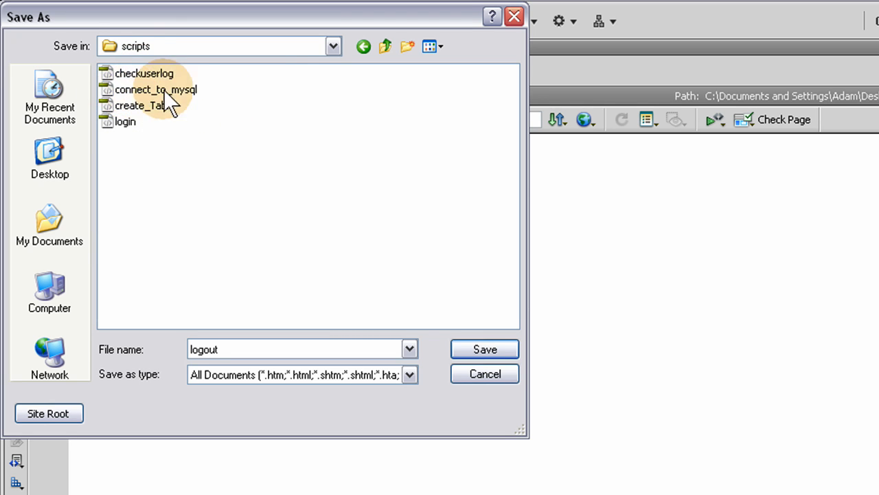
mouse_move(144, 130)
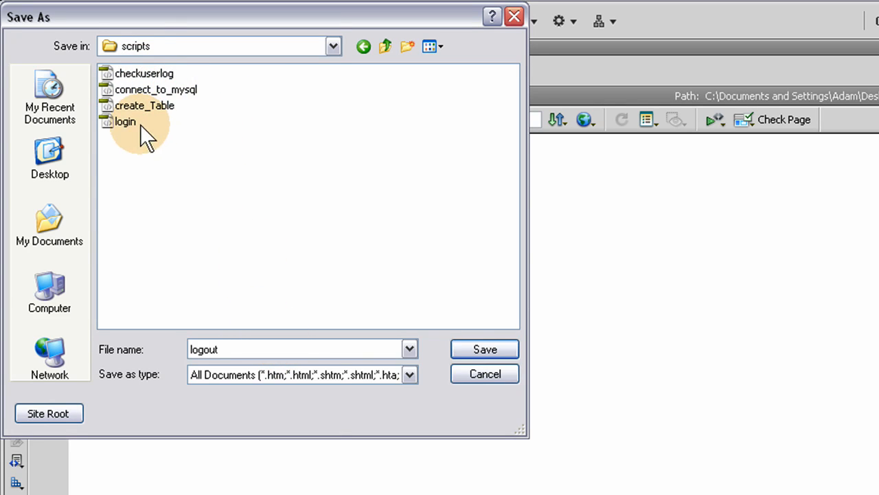
mouse_move(422, 333)
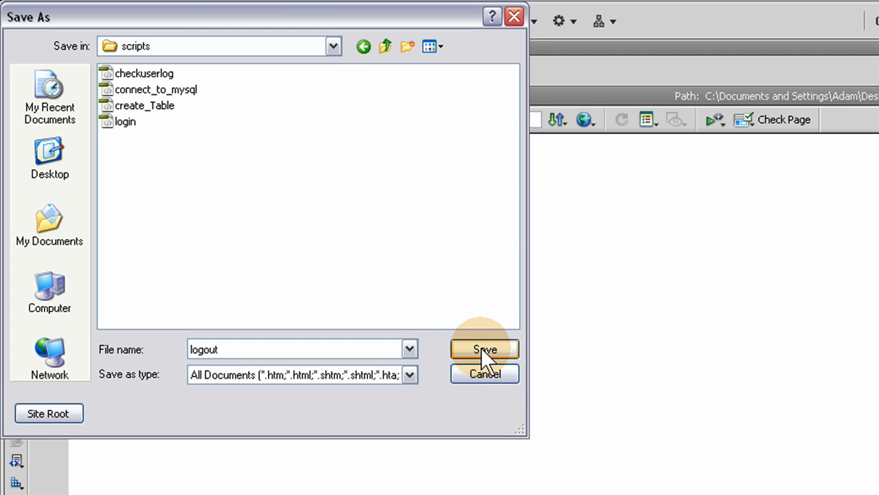
click(484, 349)
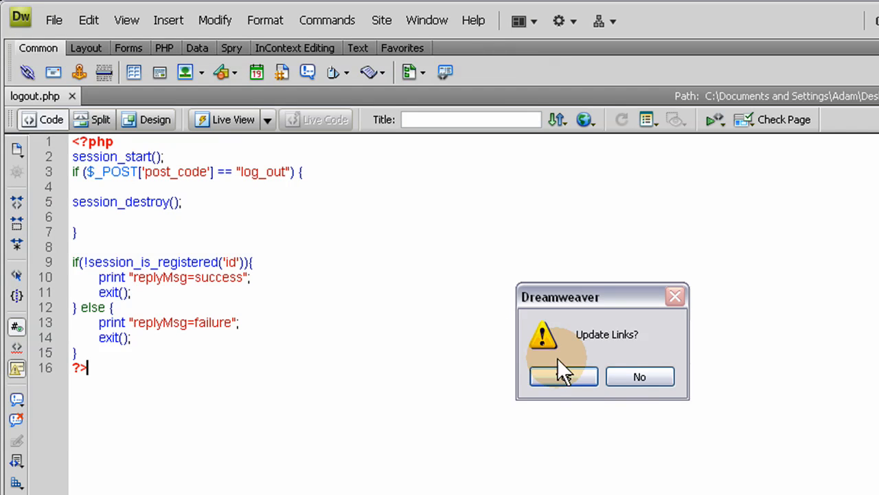
click(562, 376)
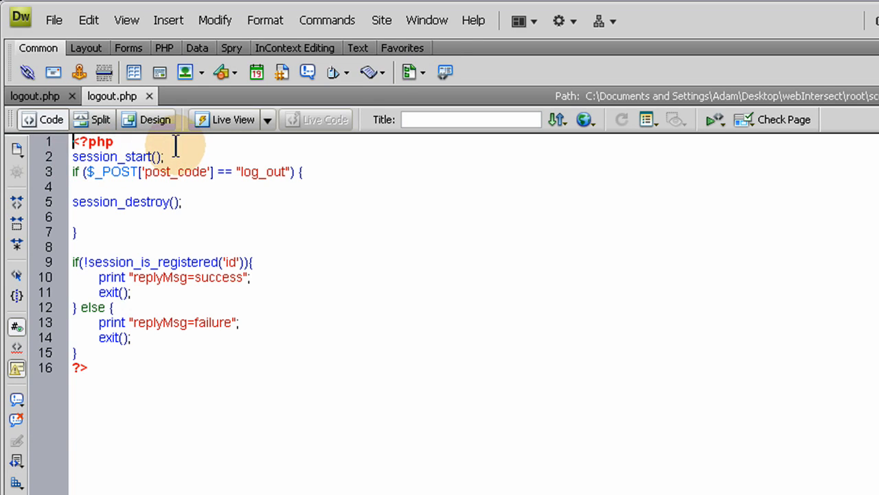
mouse_move(142, 368)
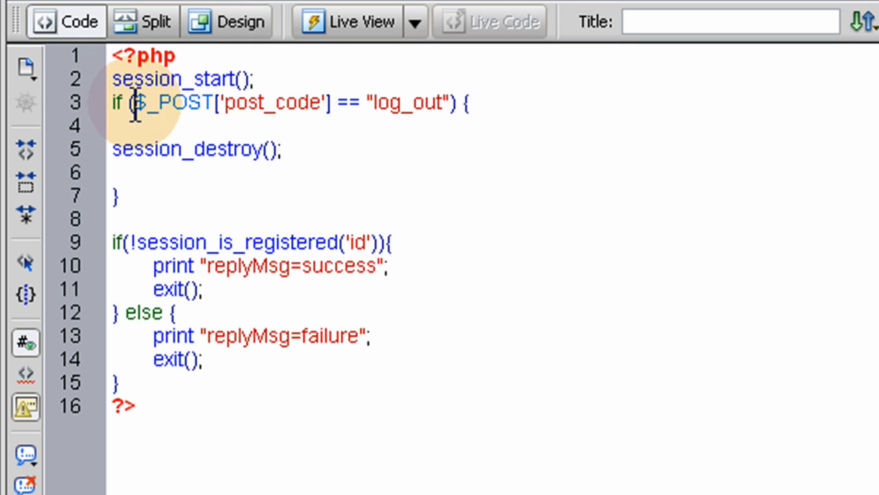
mouse_move(500, 101)
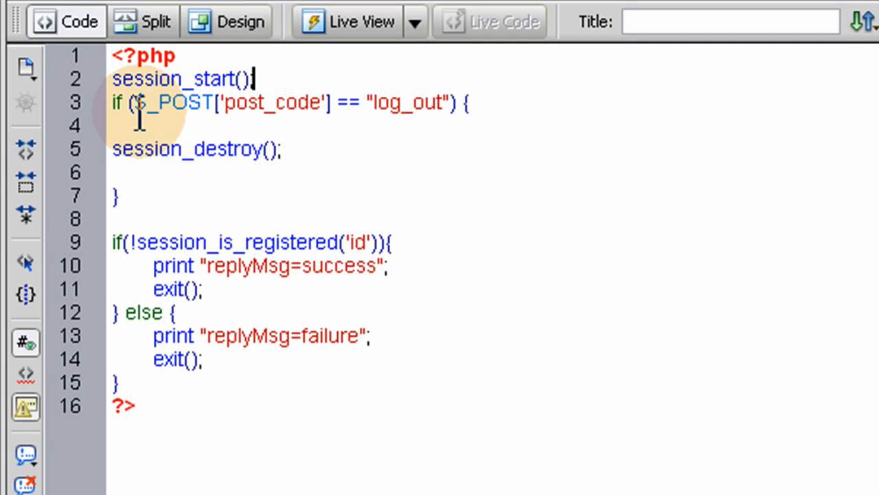
mouse_move(299, 102)
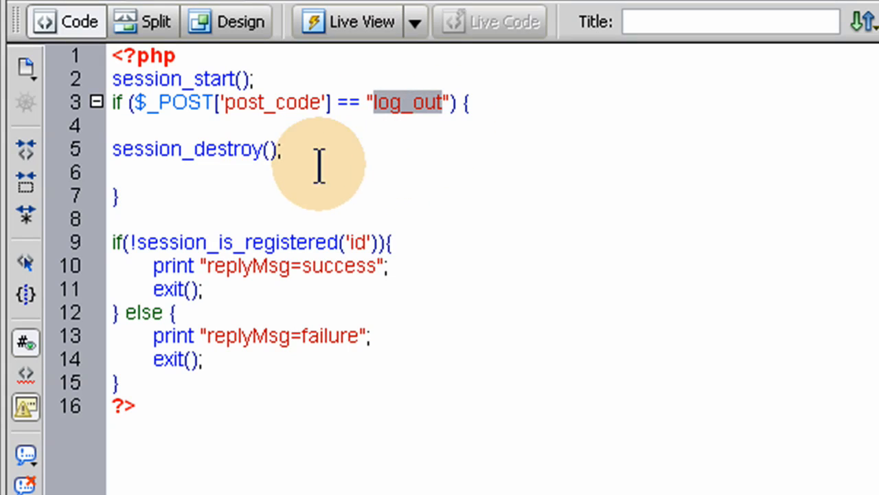
double_click(197, 149)
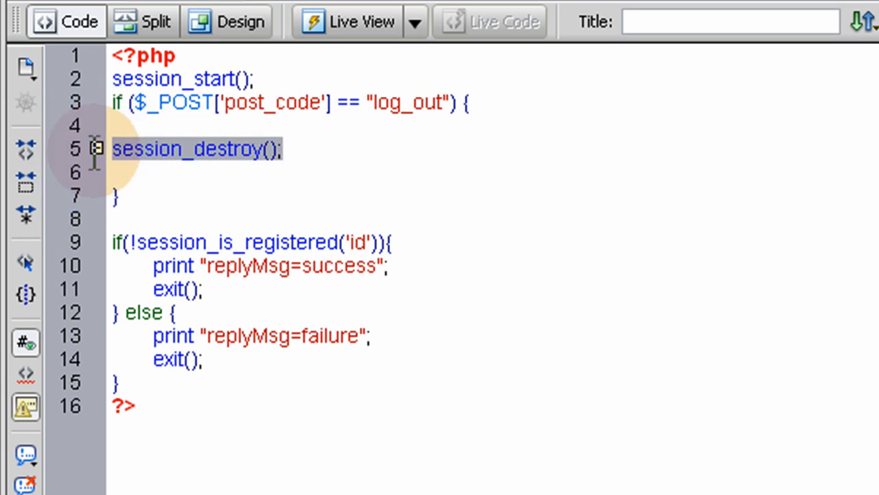
click(409, 102)
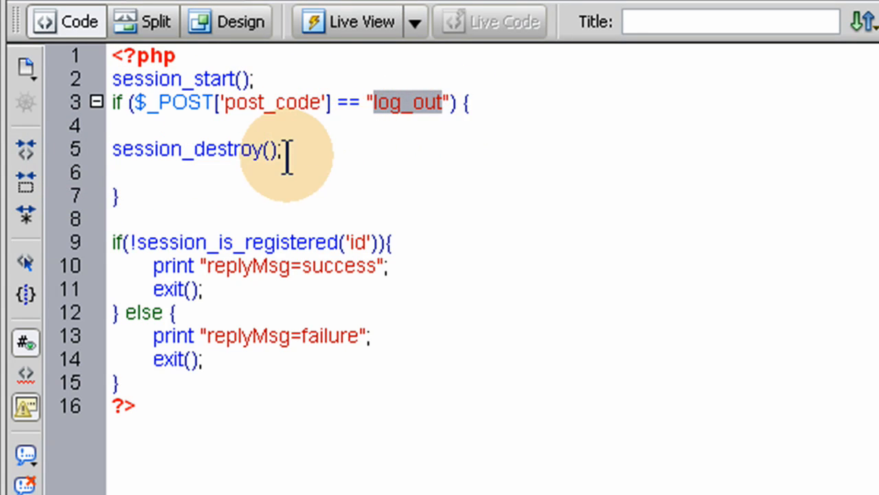
triple_click(196, 149)
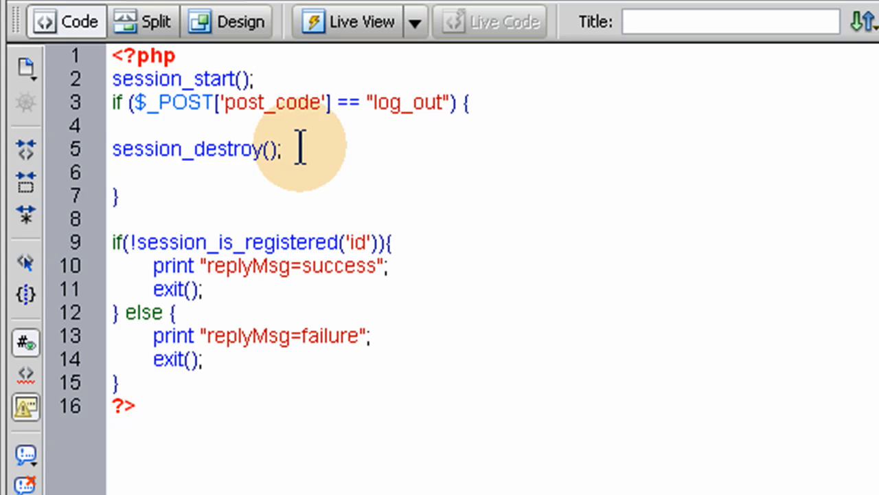
mouse_move(215, 149)
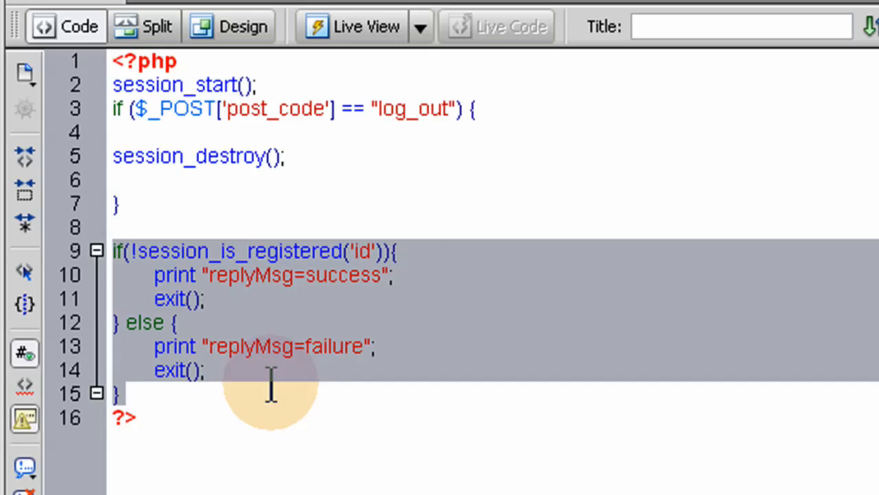
click(127, 251)
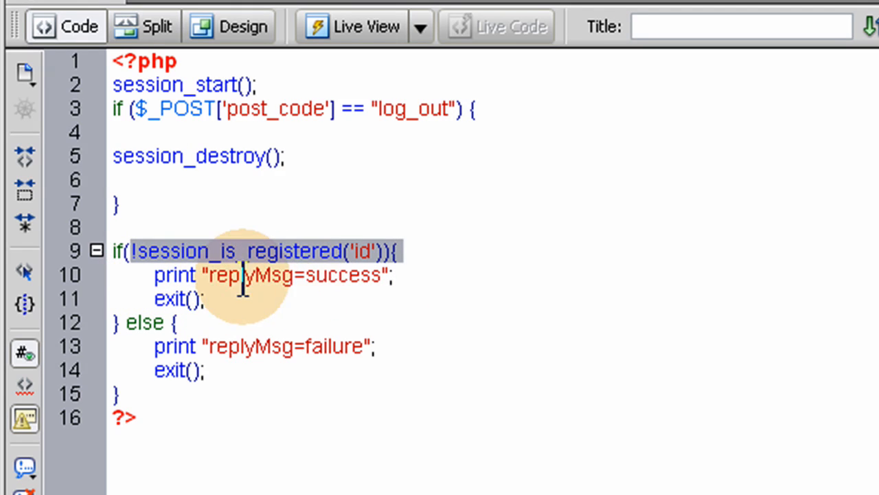
mouse_move(337, 285)
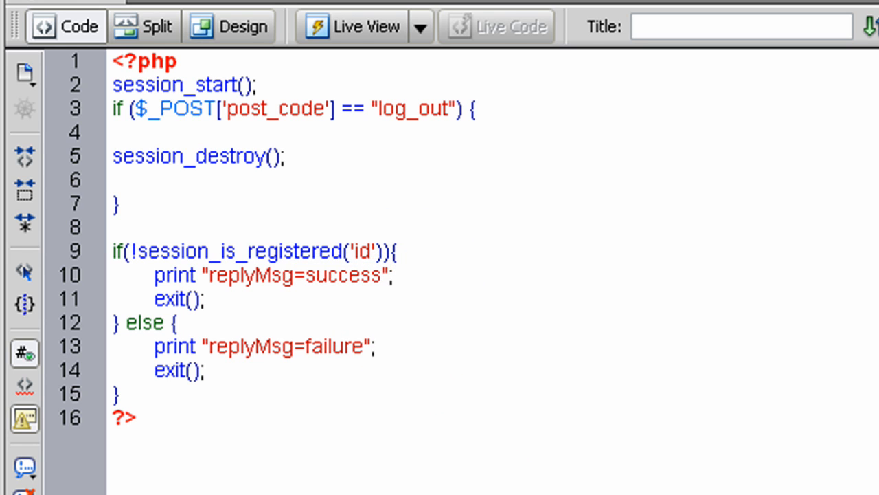
click(389, 275)
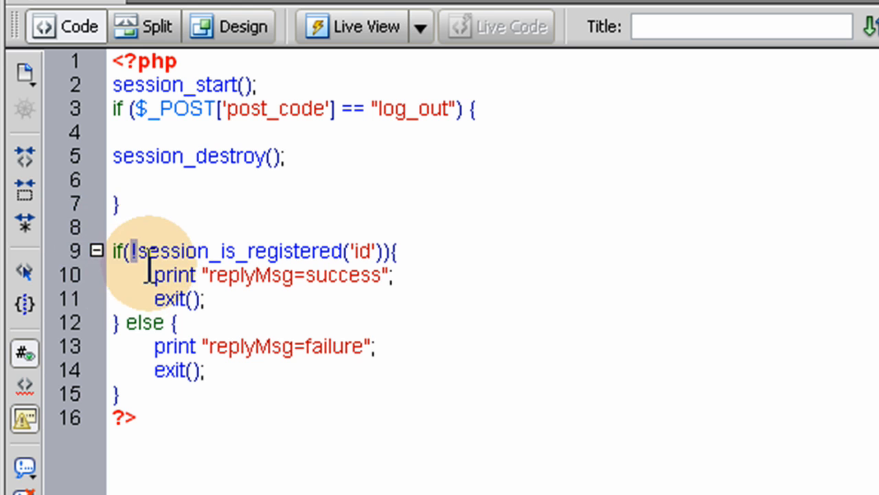
mouse_move(367, 249)
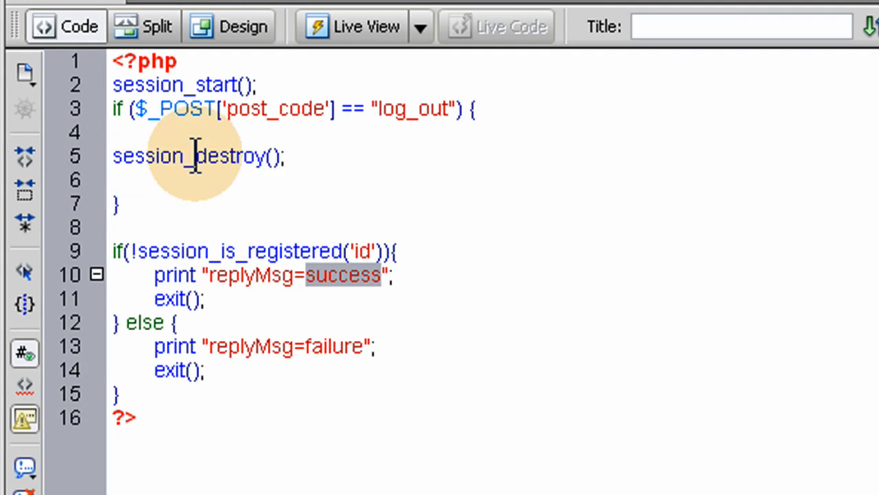
click(200, 156)
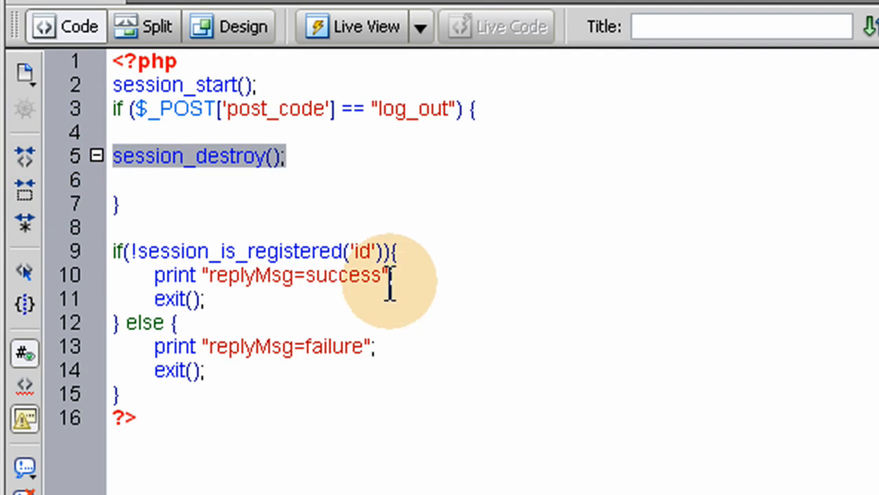
mouse_move(299, 336)
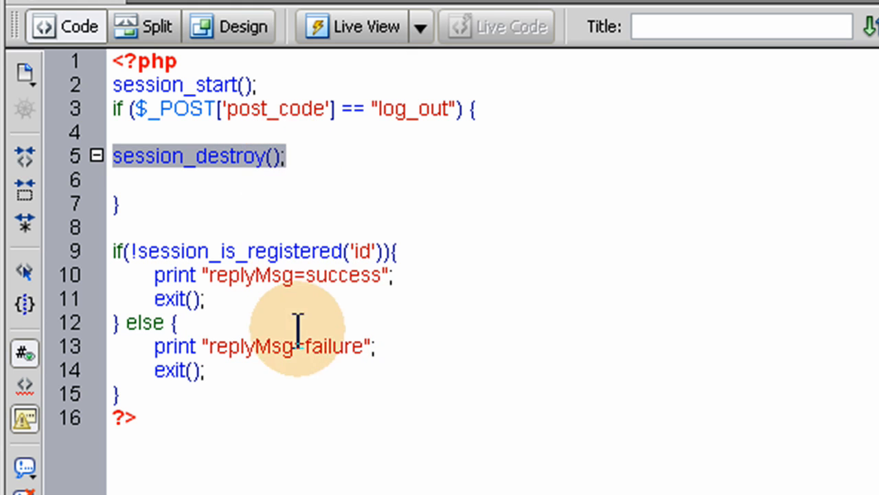
mouse_move(374, 250)
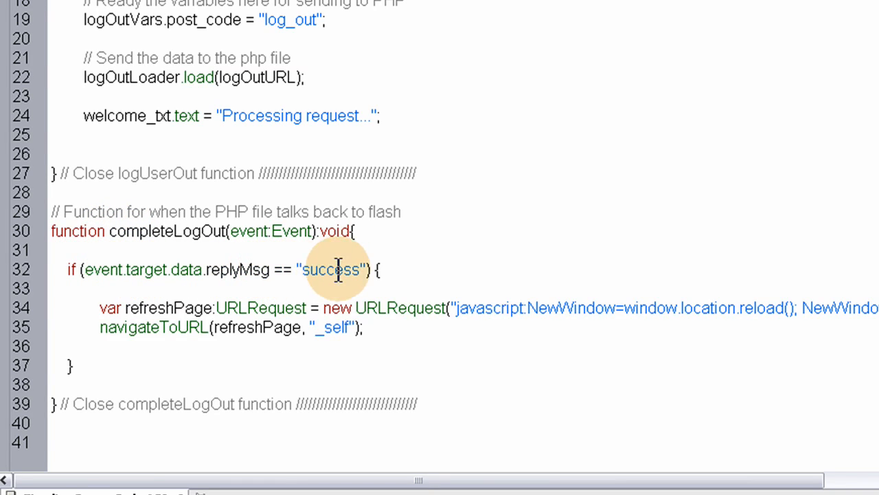
double_click(332, 270)
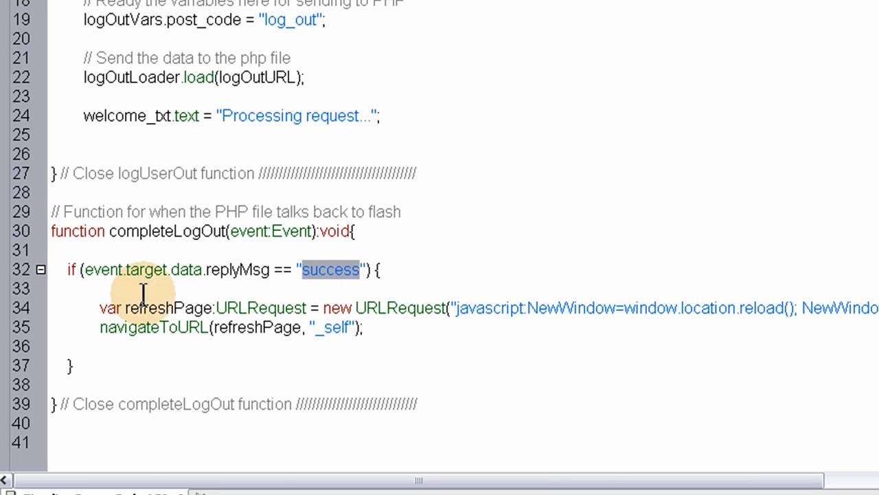
click(762, 307)
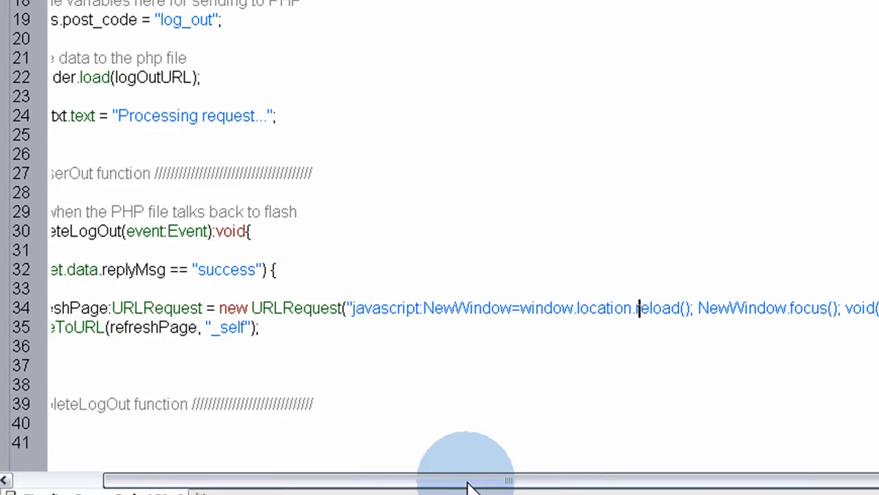
drag(474, 479, 419, 480)
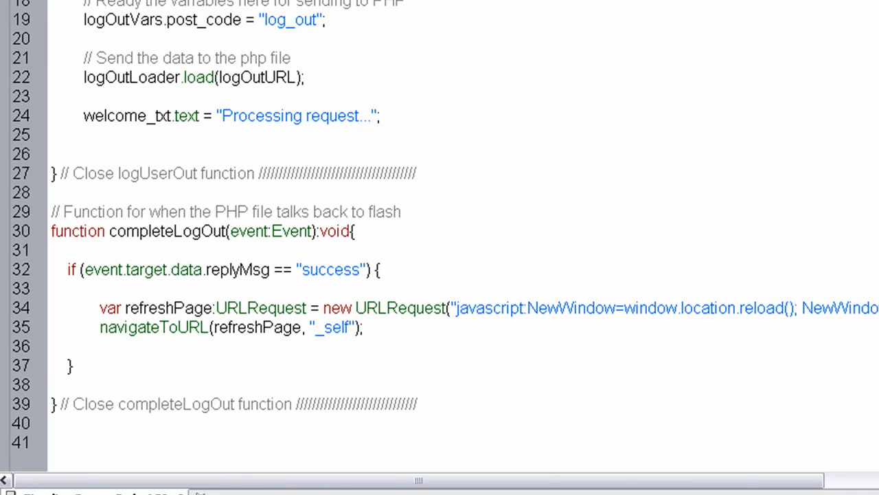
click(744, 307)
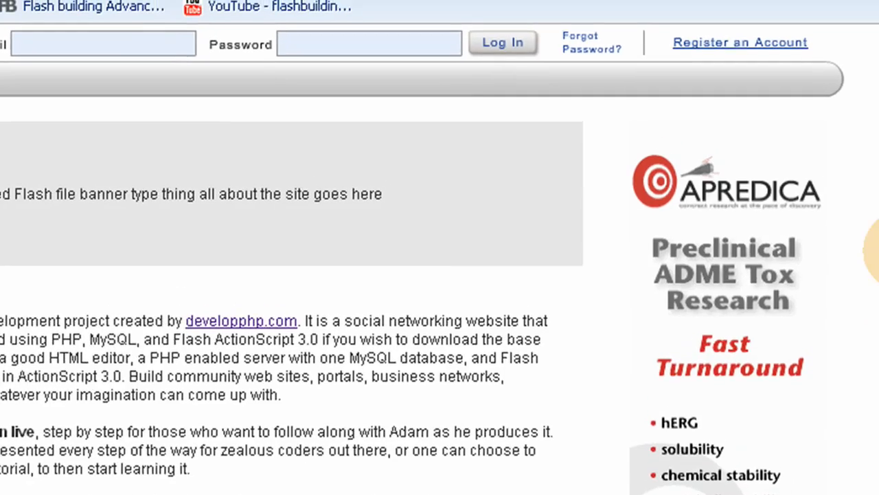
Enter the password and log in to Web Intersect from the header form.
scroll(up, 3)
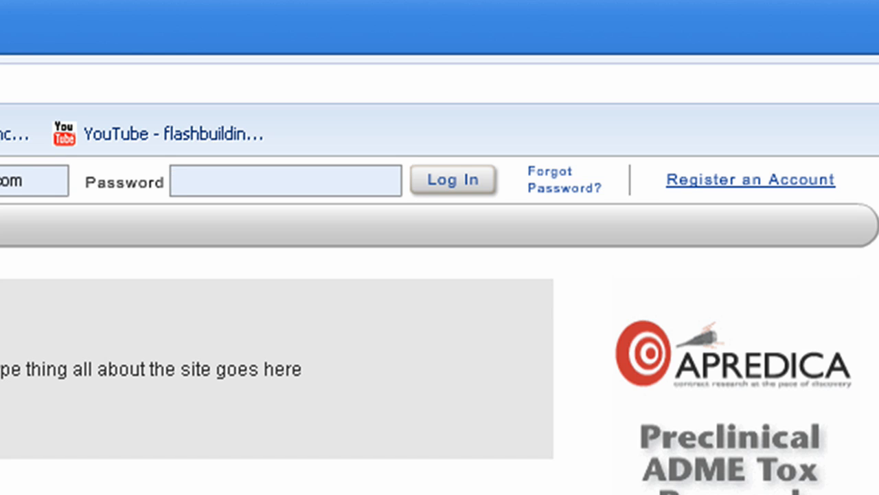
text(**)
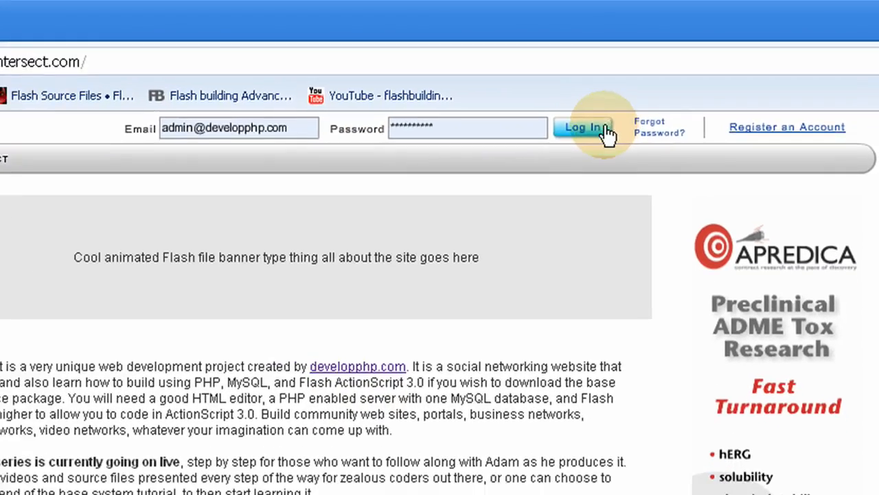
click(584, 127)
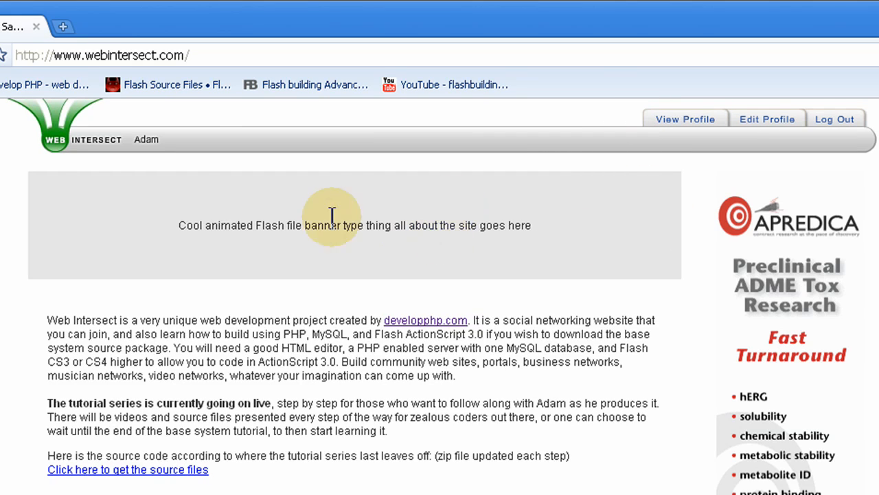
mouse_move(569, 148)
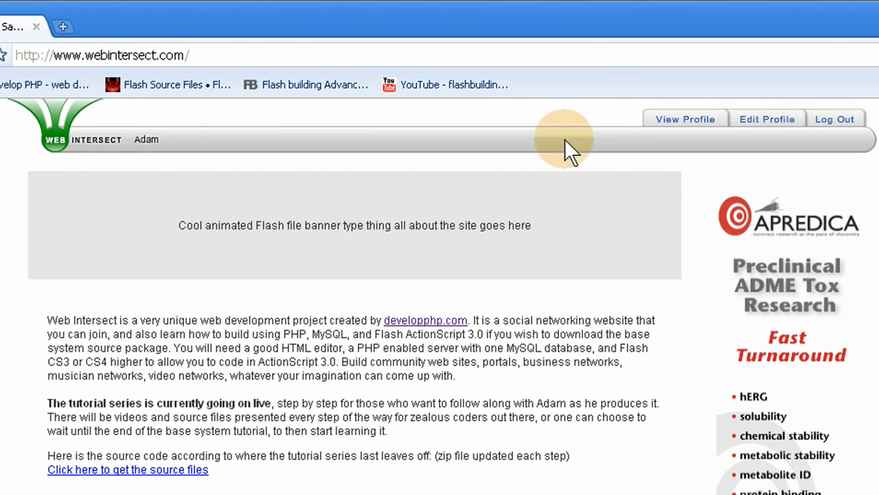
mouse_move(684, 119)
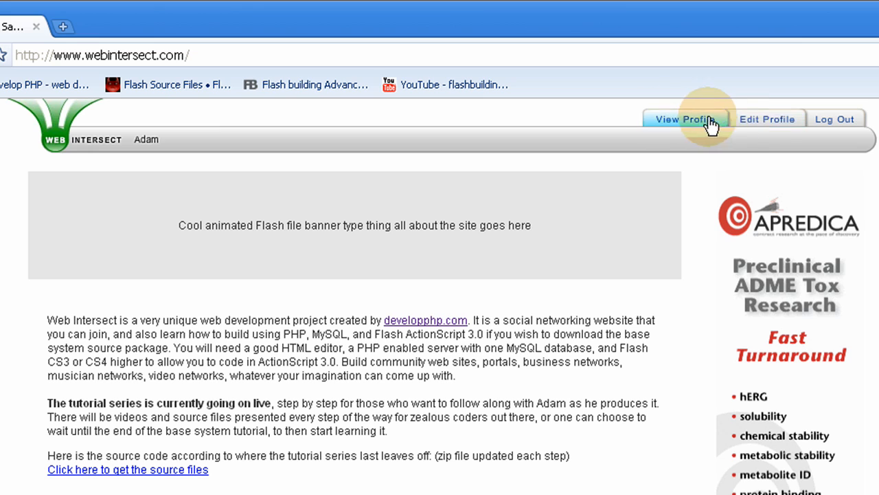
mouse_move(767, 119)
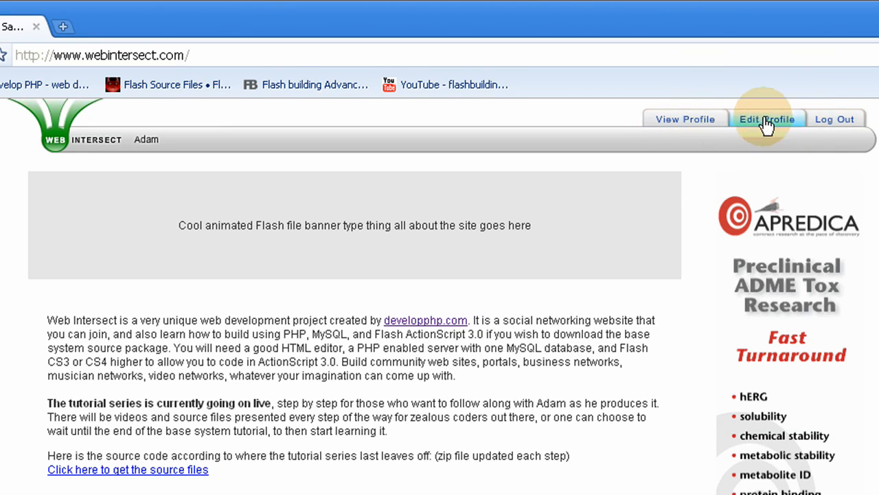
mouse_move(685, 119)
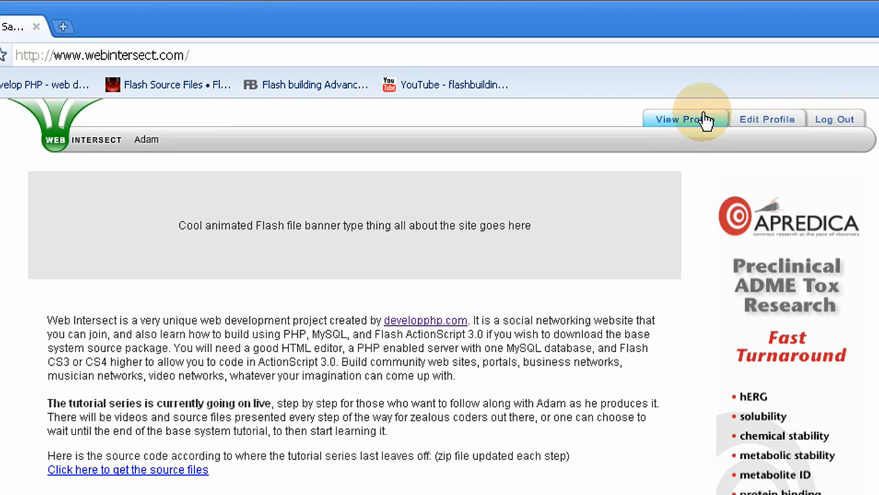
mouse_move(767, 119)
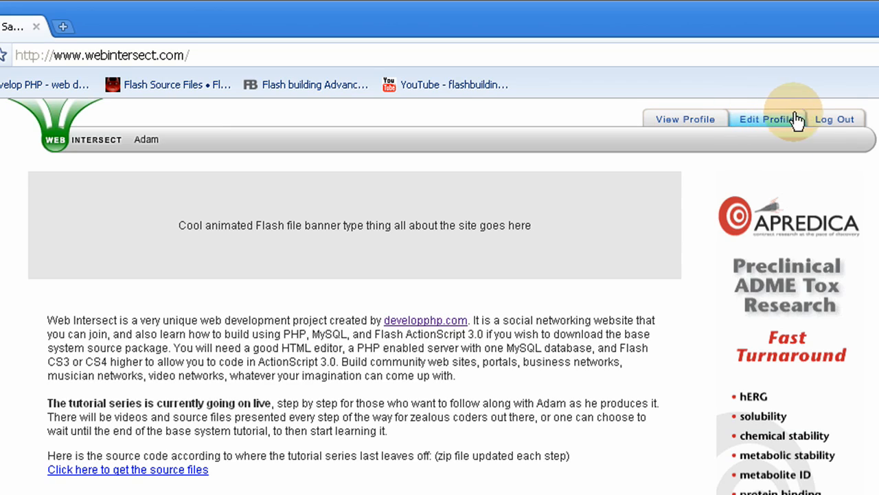
mouse_move(864, 121)
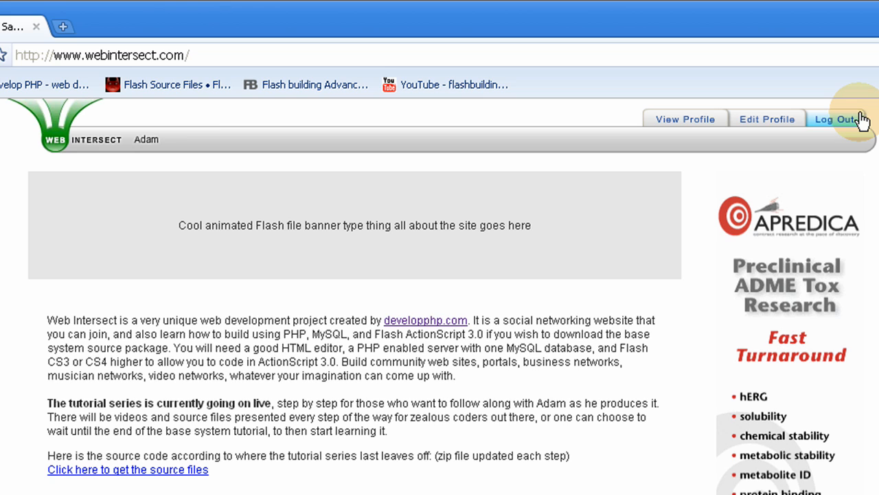
mouse_move(282, 164)
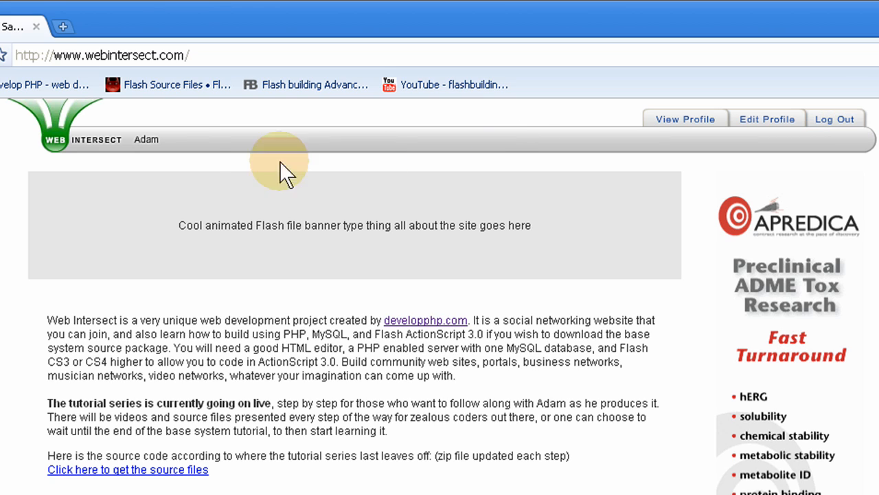
mouse_move(864, 116)
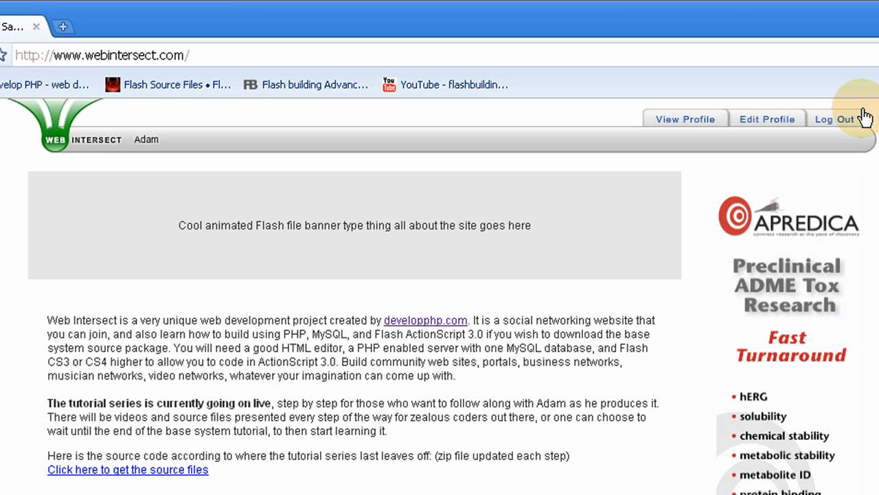
Click Log Out in the Flash header to return to the login form.
click(835, 118)
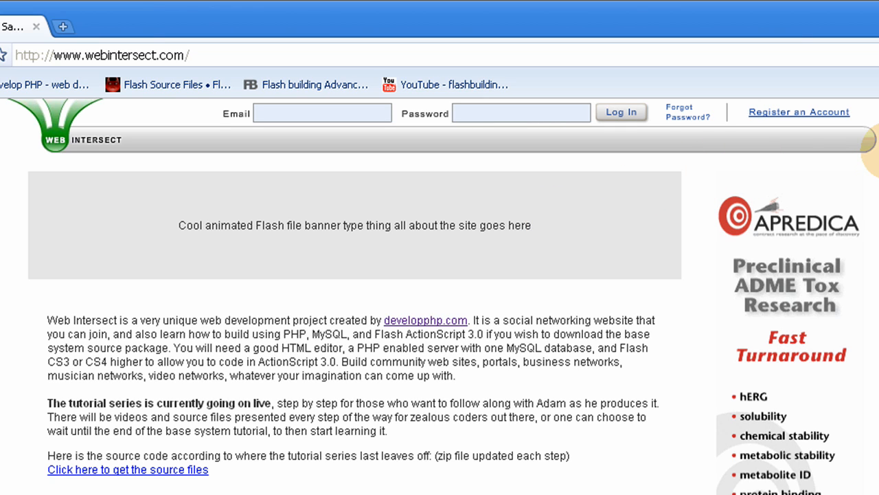
mouse_move(871, 154)
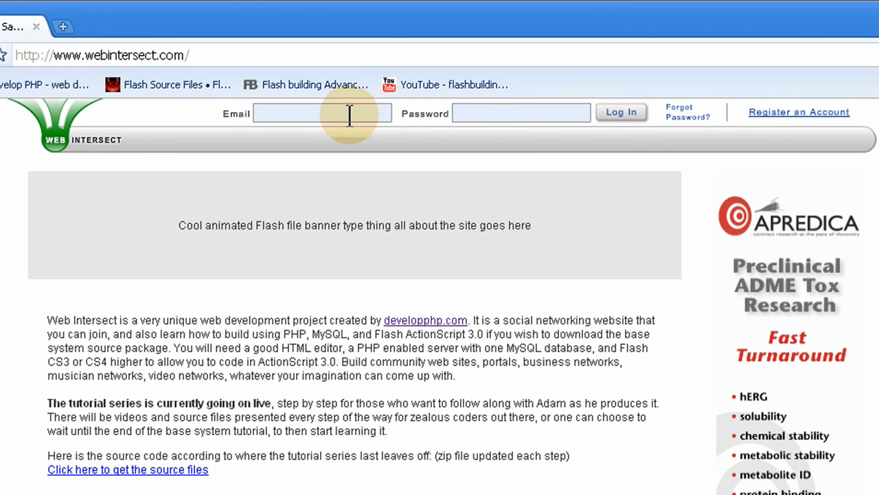
mouse_move(333, 113)
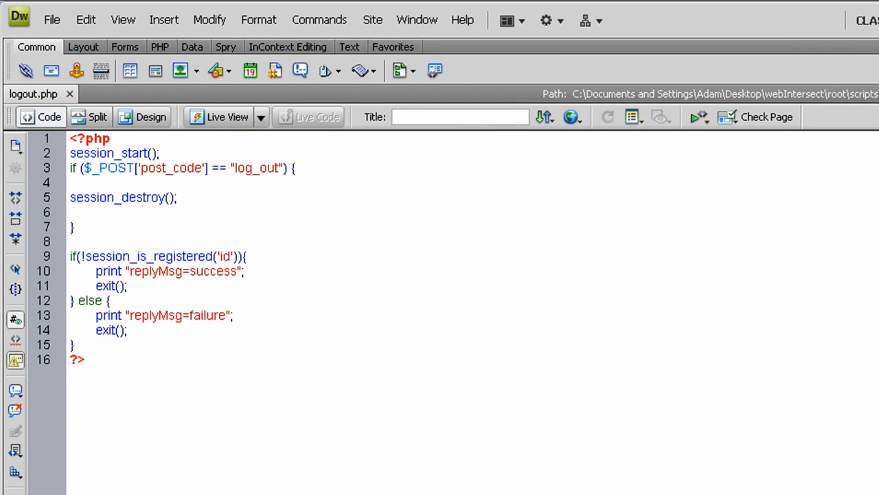
Switch windows to view the logout.php session-destroying script.
click(71, 212)
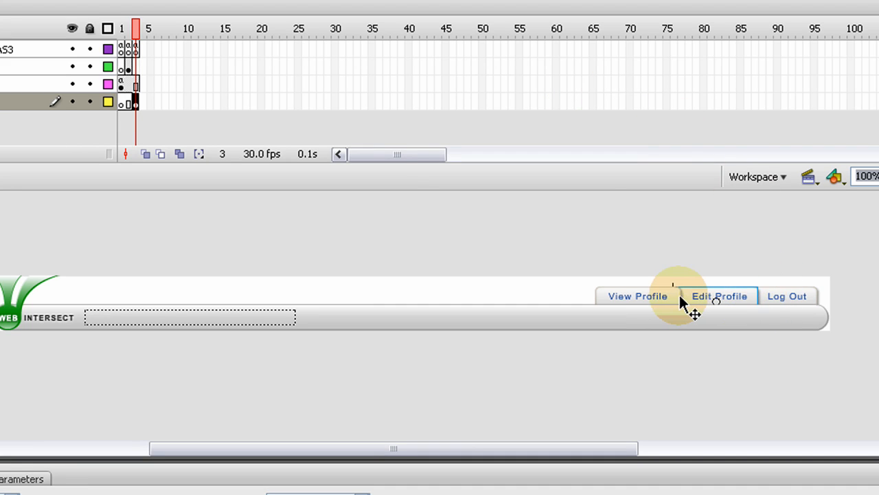
mouse_move(834, 297)
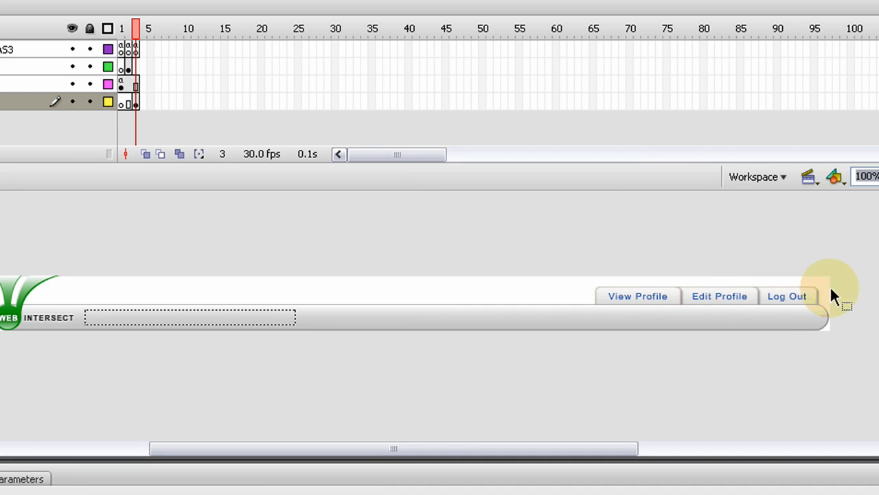
mouse_move(639, 302)
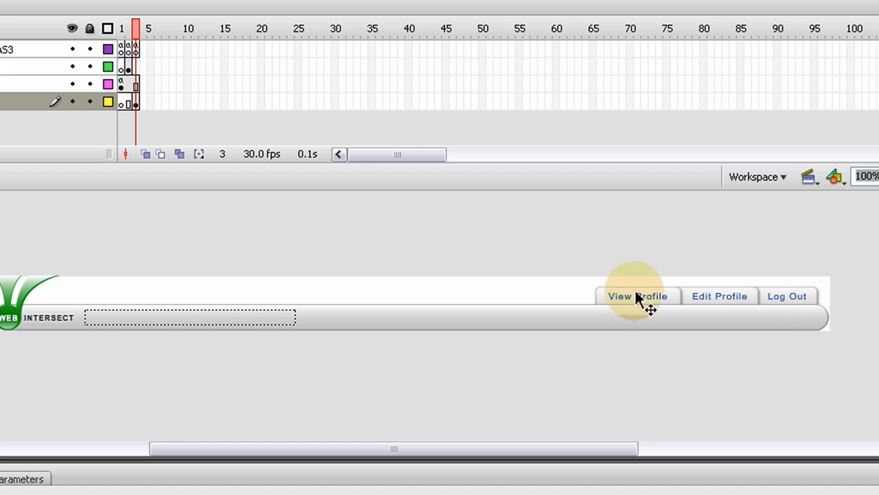
mouse_move(631, 371)
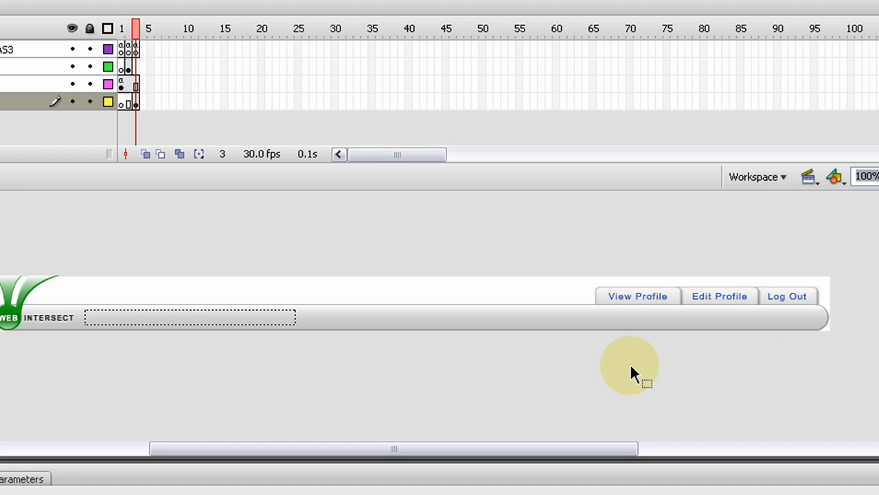
mouse_move(683, 306)
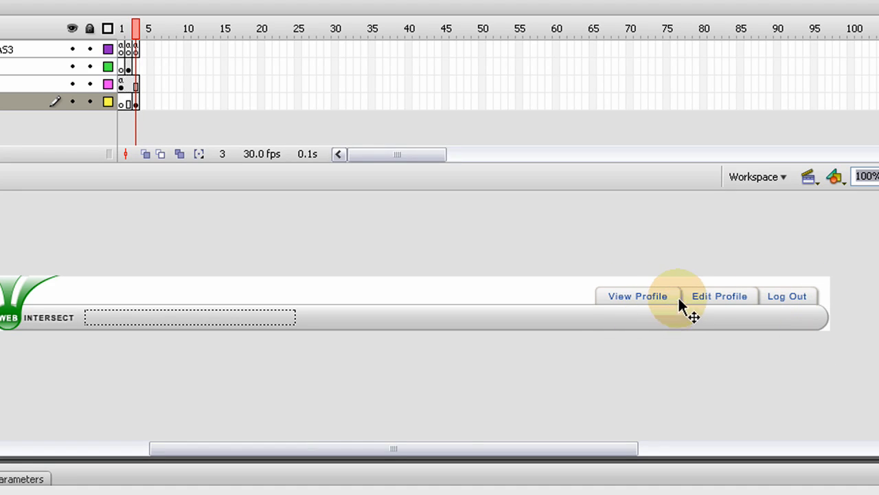
mouse_move(817, 298)
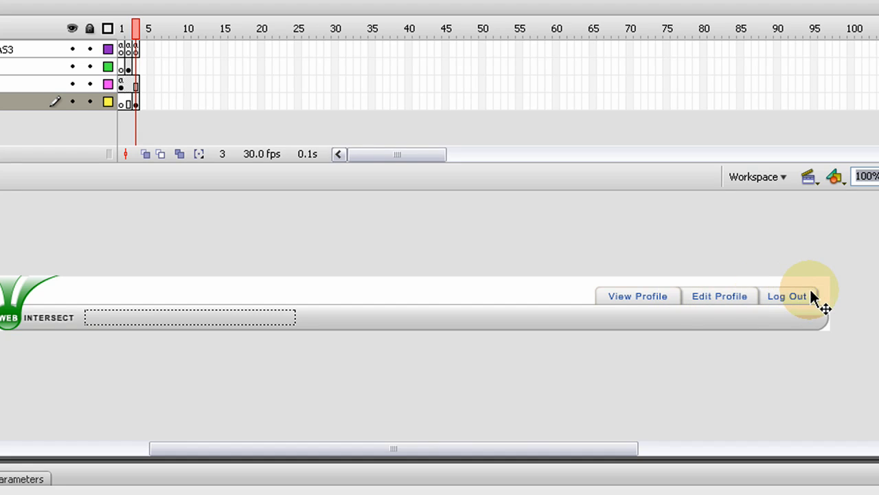
mouse_move(745, 299)
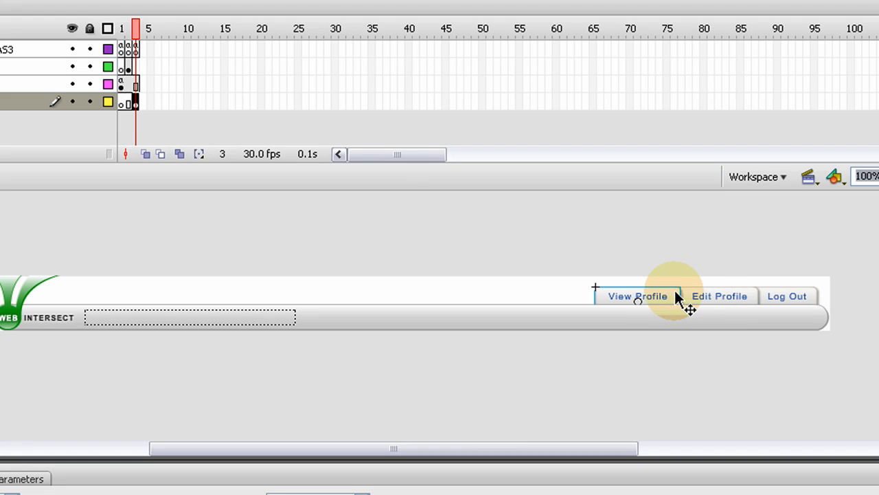
mouse_move(755, 299)
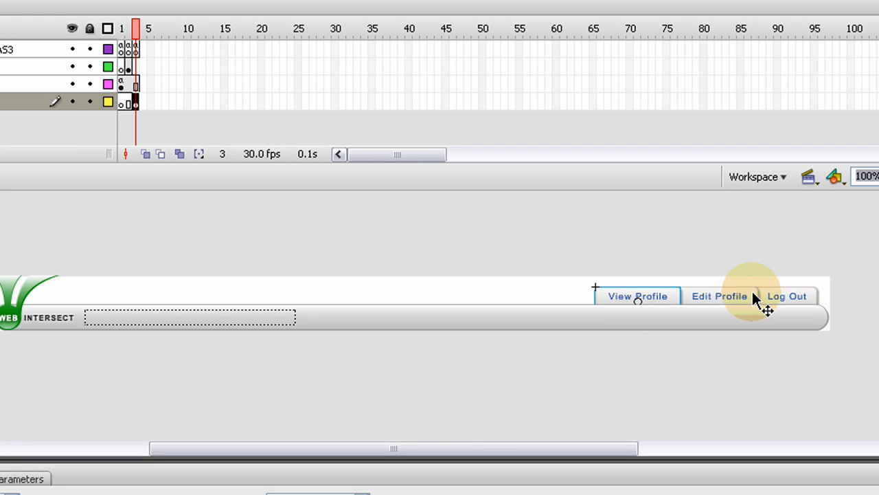
mouse_move(660, 301)
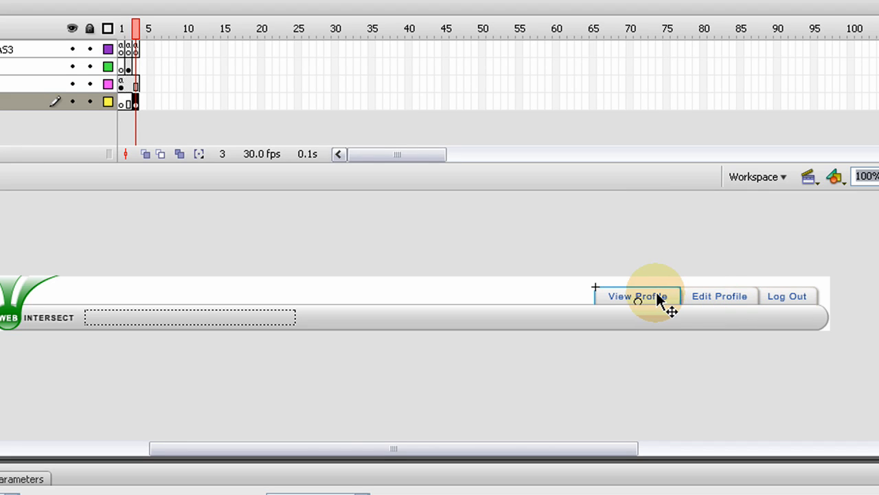
mouse_move(759, 296)
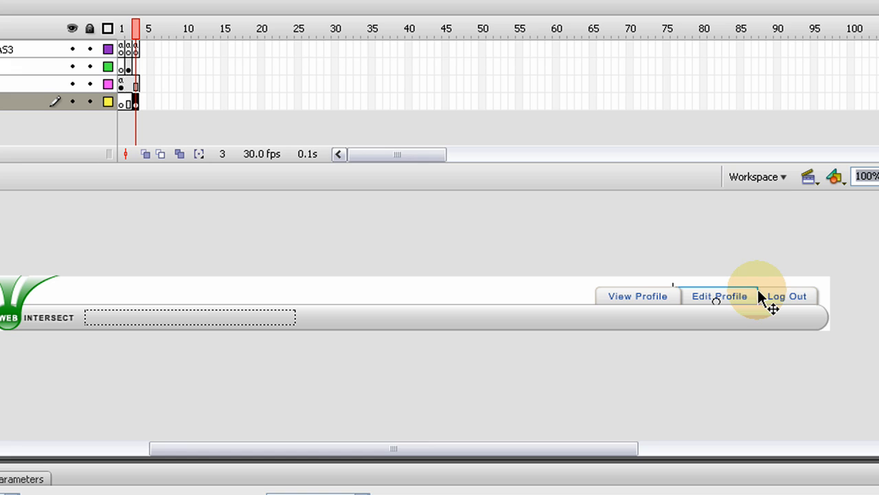
mouse_move(824, 354)
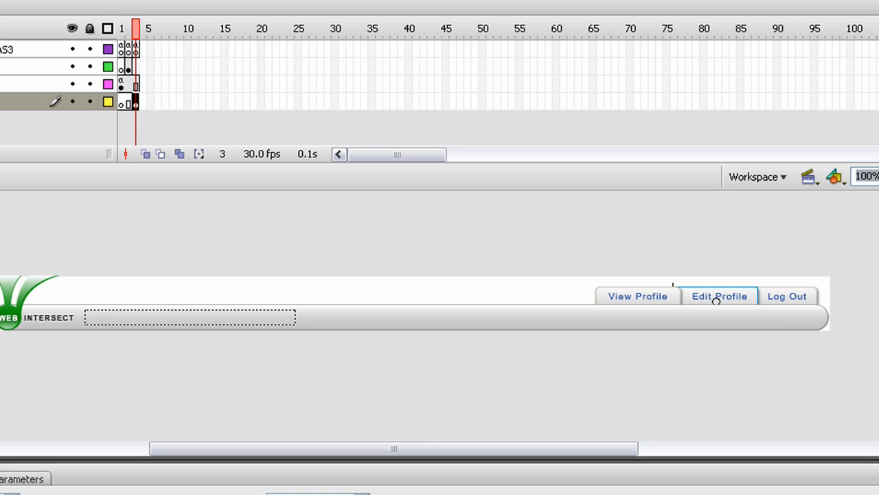
mouse_move(873, 395)
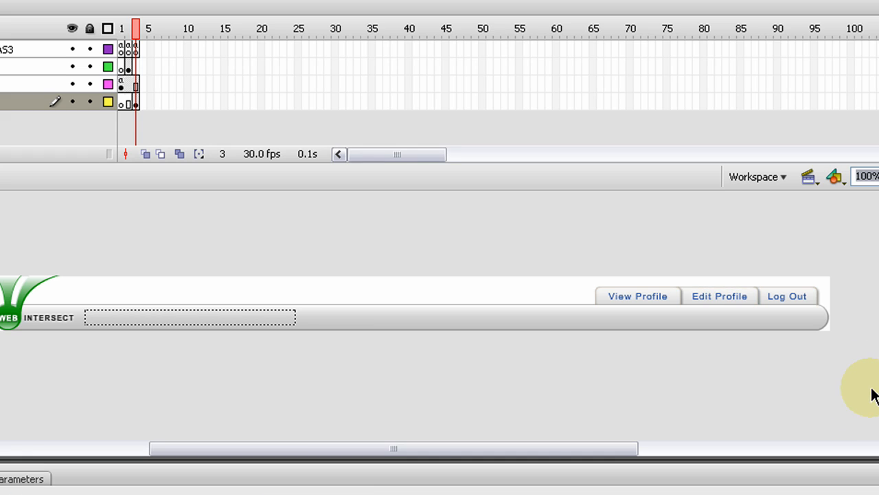
mouse_move(816, 302)
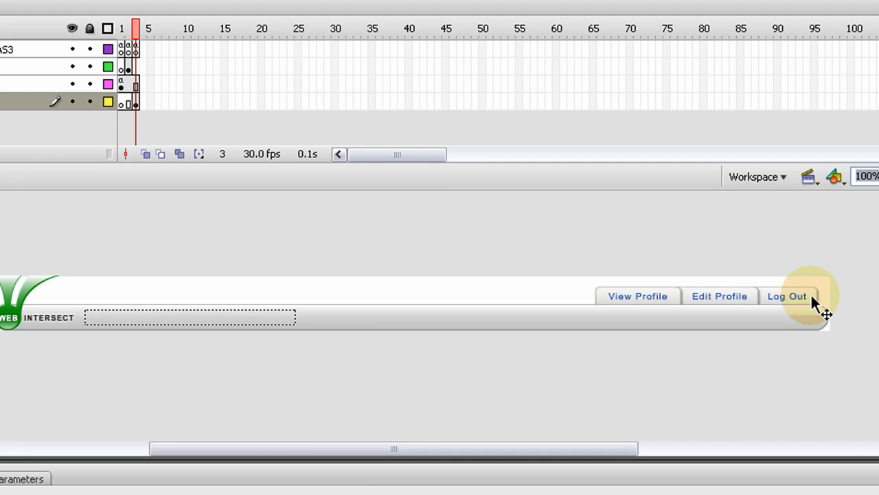
mouse_move(843, 324)
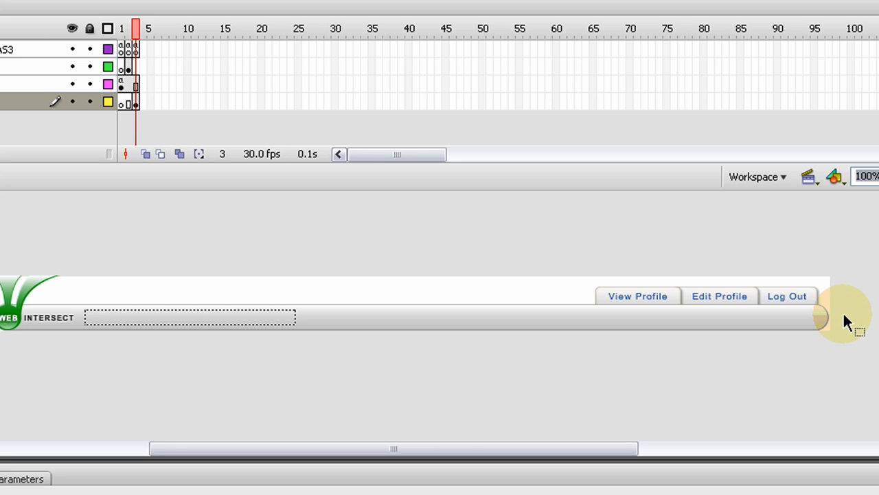
mouse_move(848, 324)
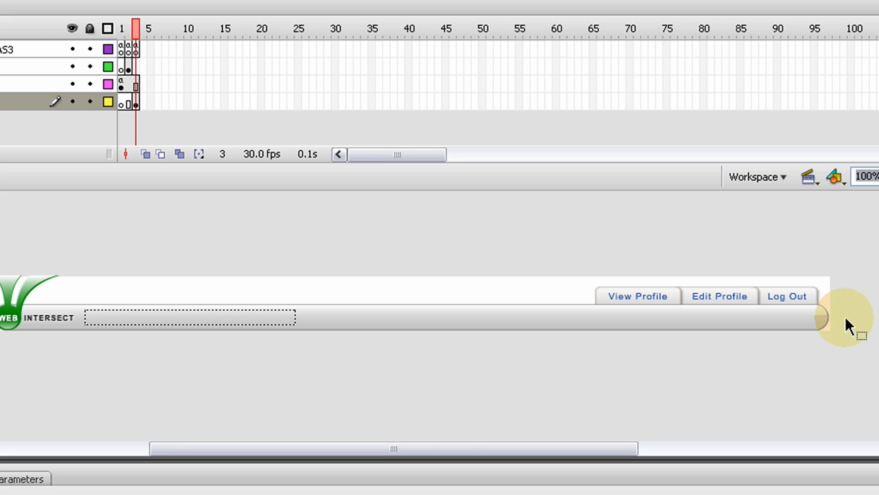